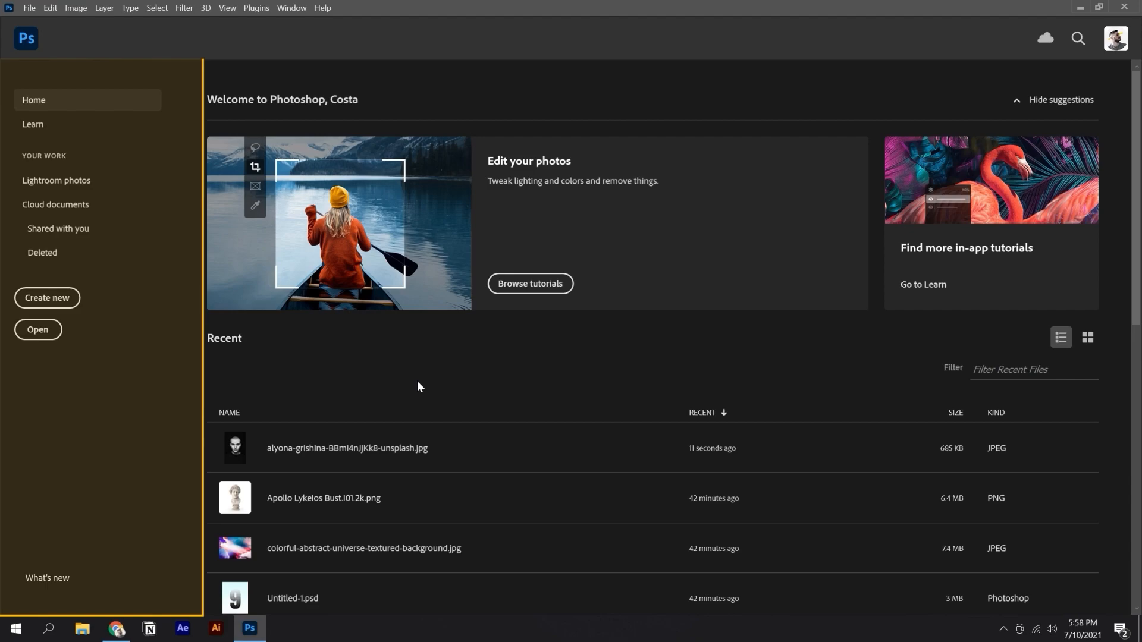
{"action": "key", "text": "ctrl+o"}
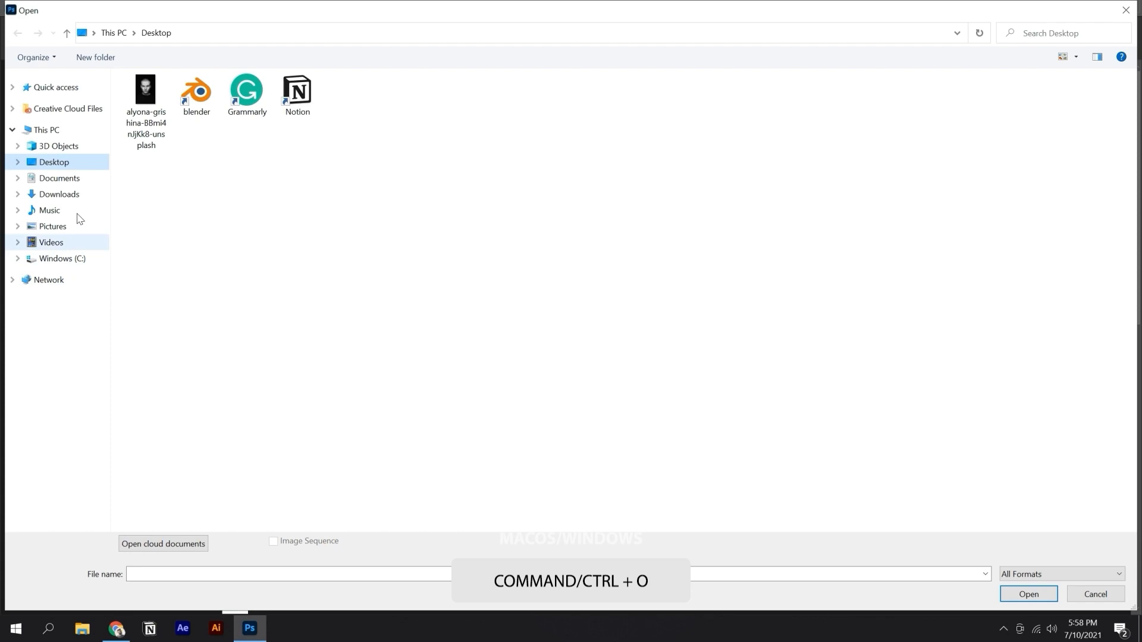
{"action": "left_click", "coordinate": [145, 89]}
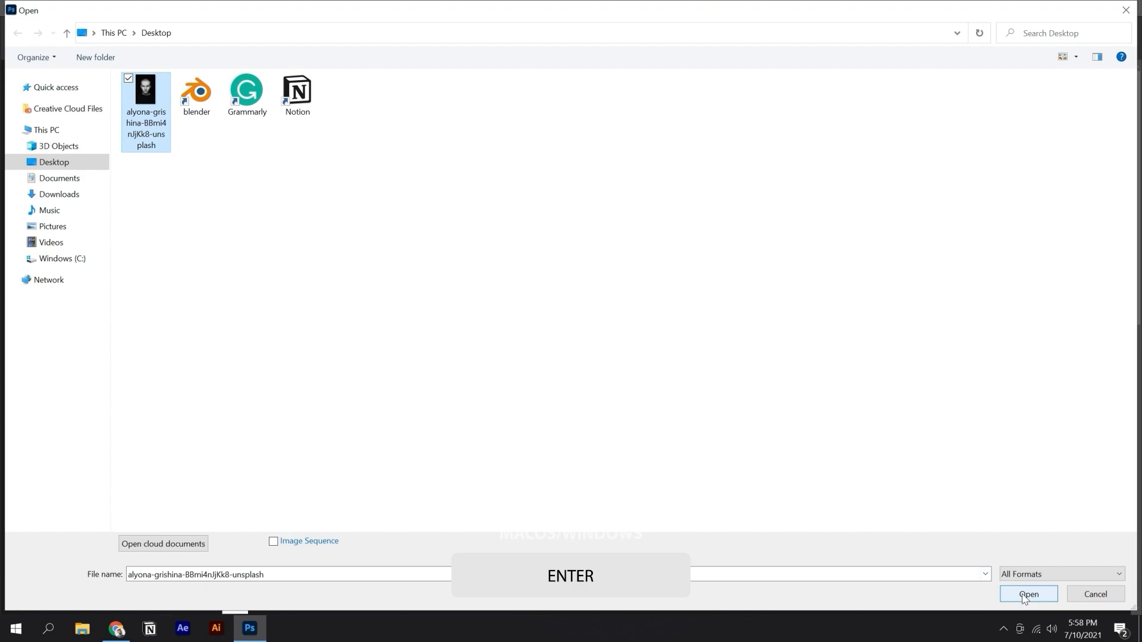
{"action": "left_click", "coordinate": [1027, 594]}
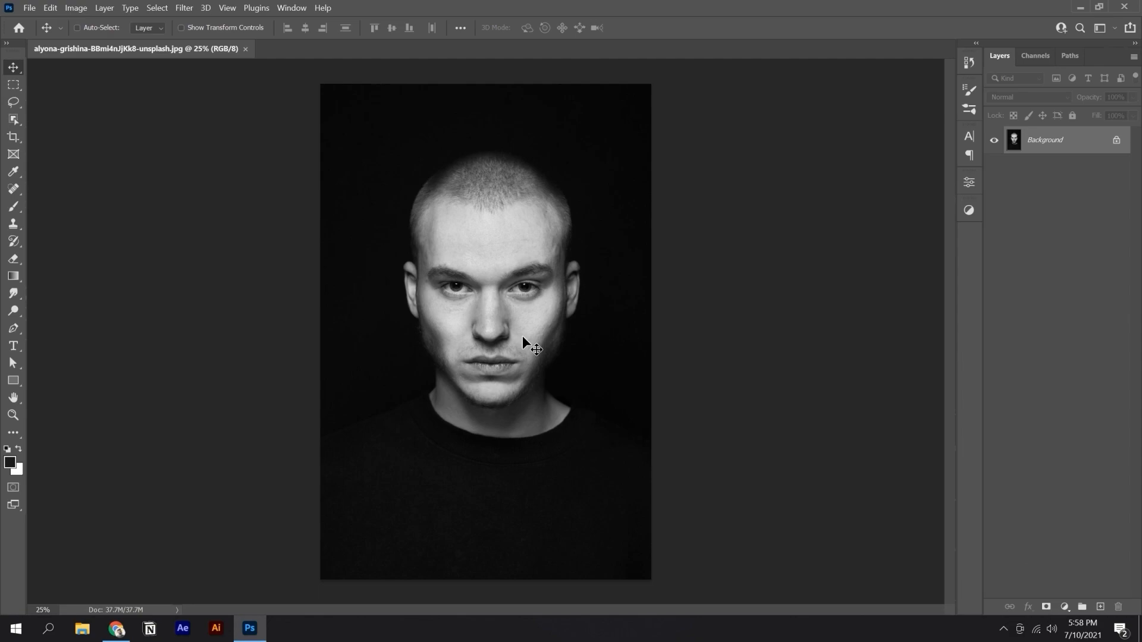
{"action": "mouse_move", "coordinate": [530, 350]}
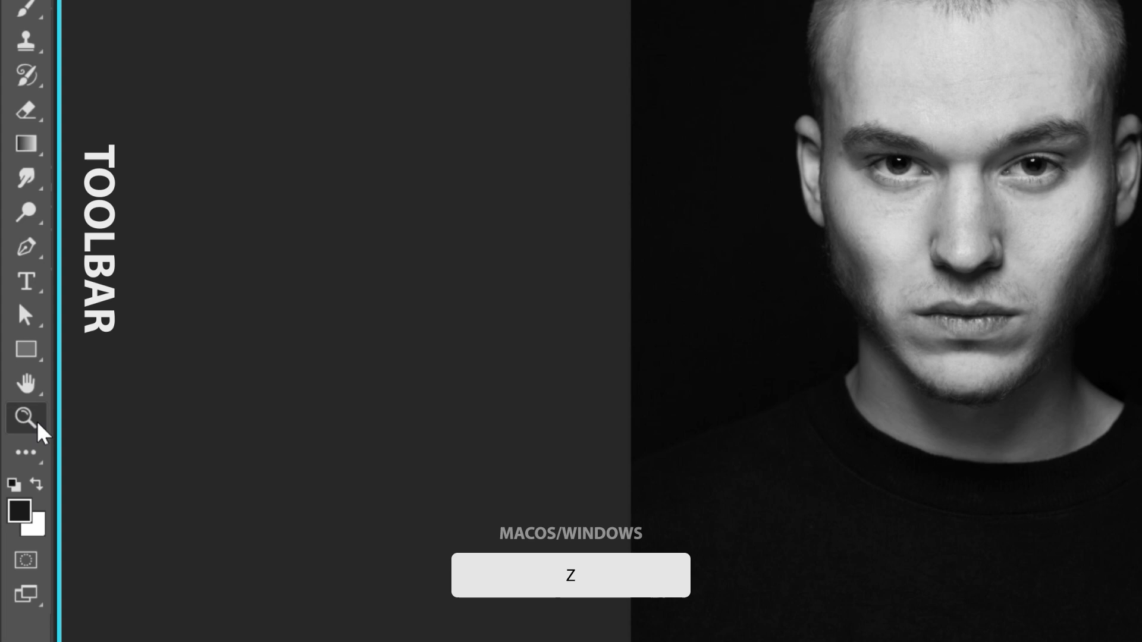
{"action": "key", "text": "z"}
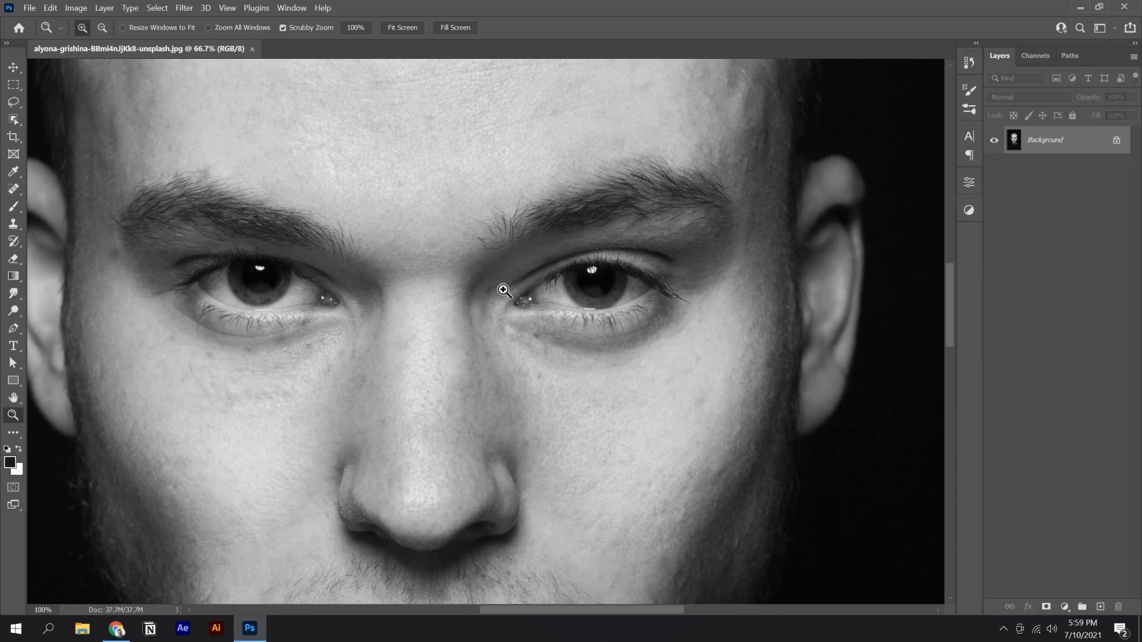
{"action": "left_click", "coordinate": [505, 290]}
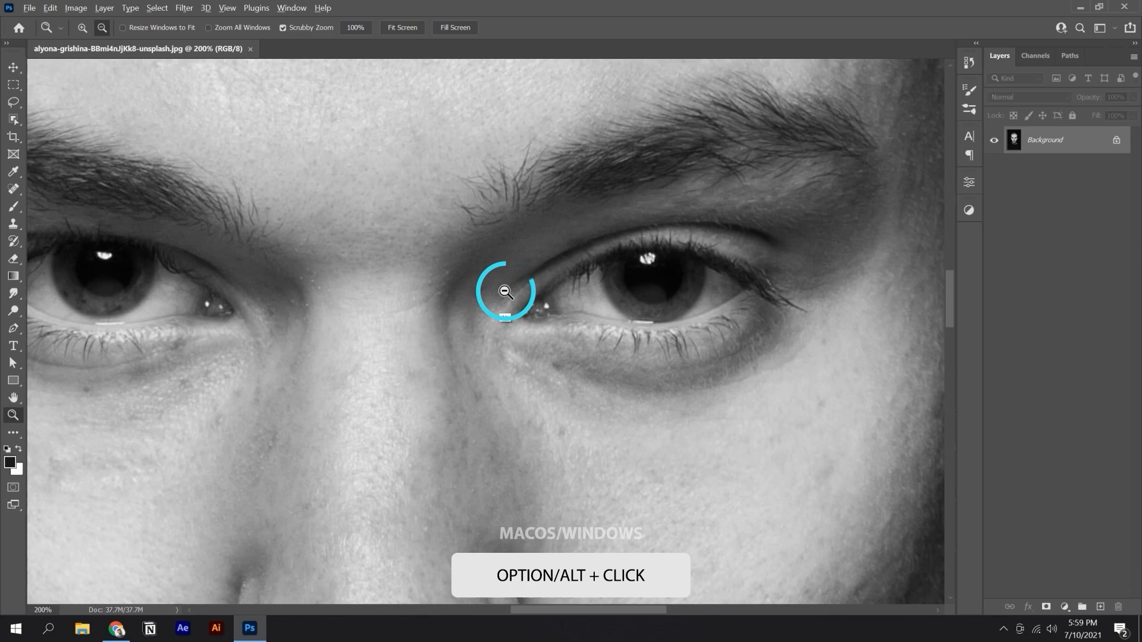
{"action": "left_click", "coordinate": [505, 292]}
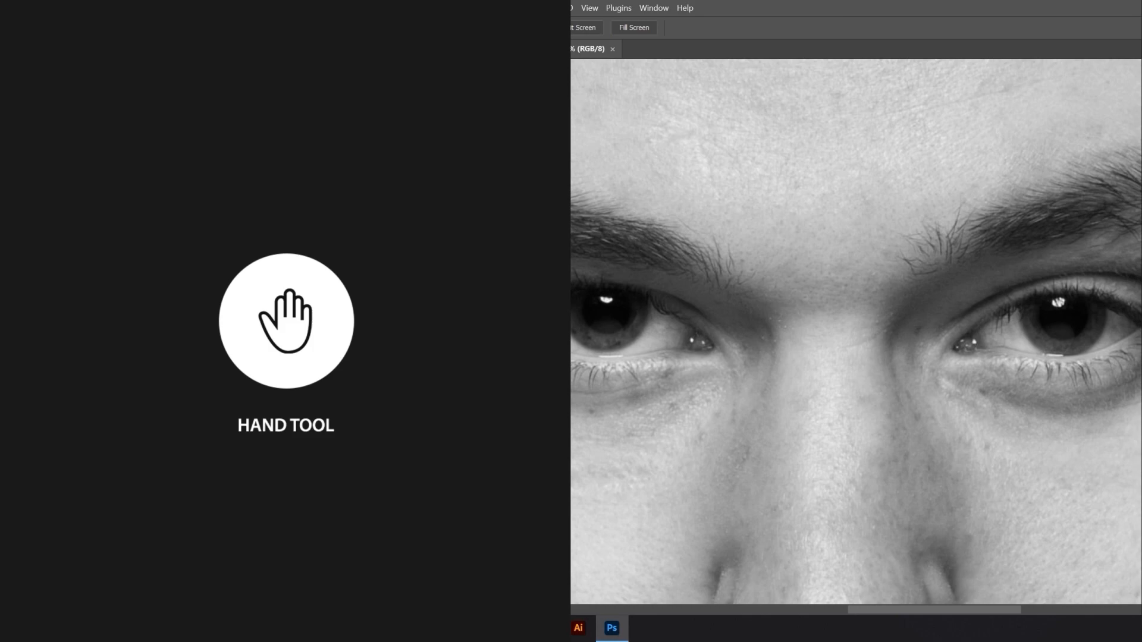
{"action": "key", "text": "h"}
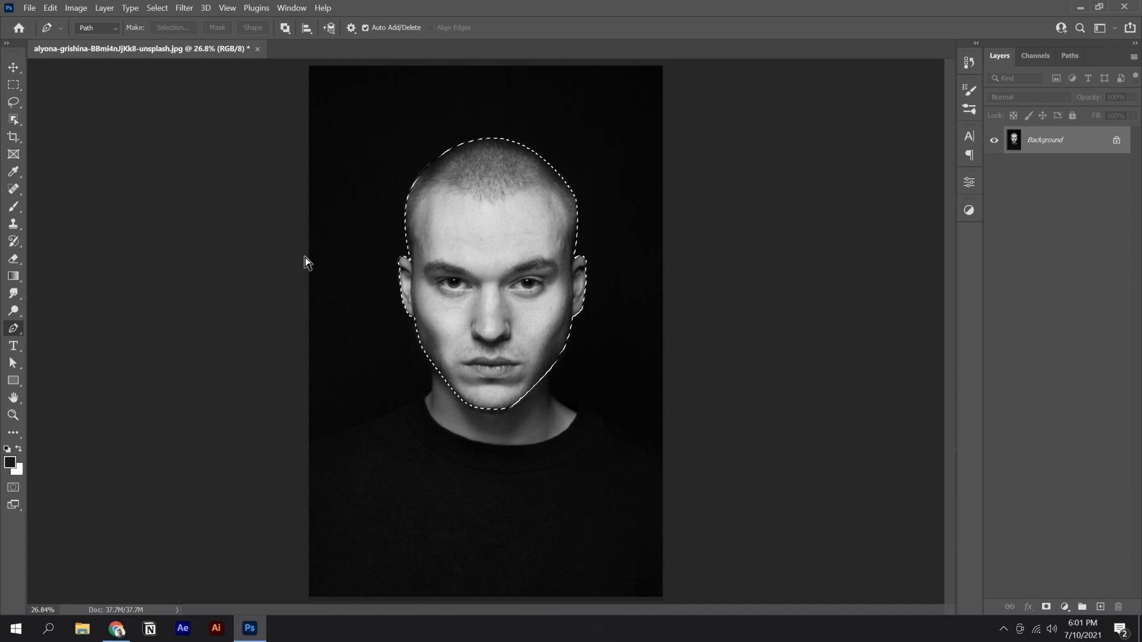
Step: Start a Pen path with anchor points at the crown and along the hair
{"action": "left_click", "coordinate": [1045, 607]}
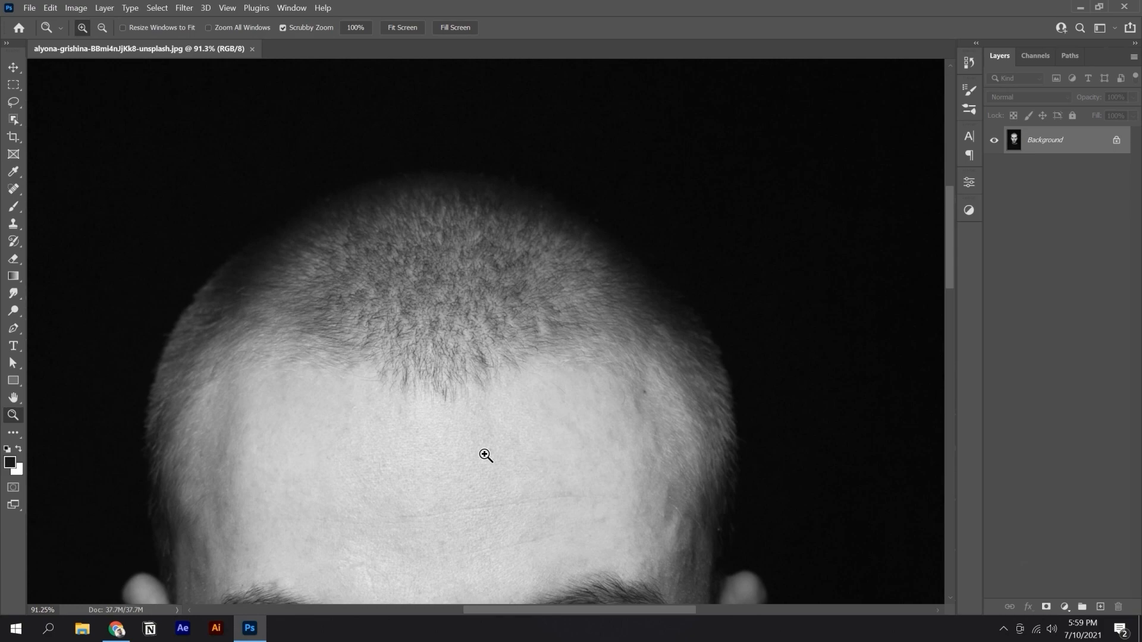
{"action": "key", "text": "p"}
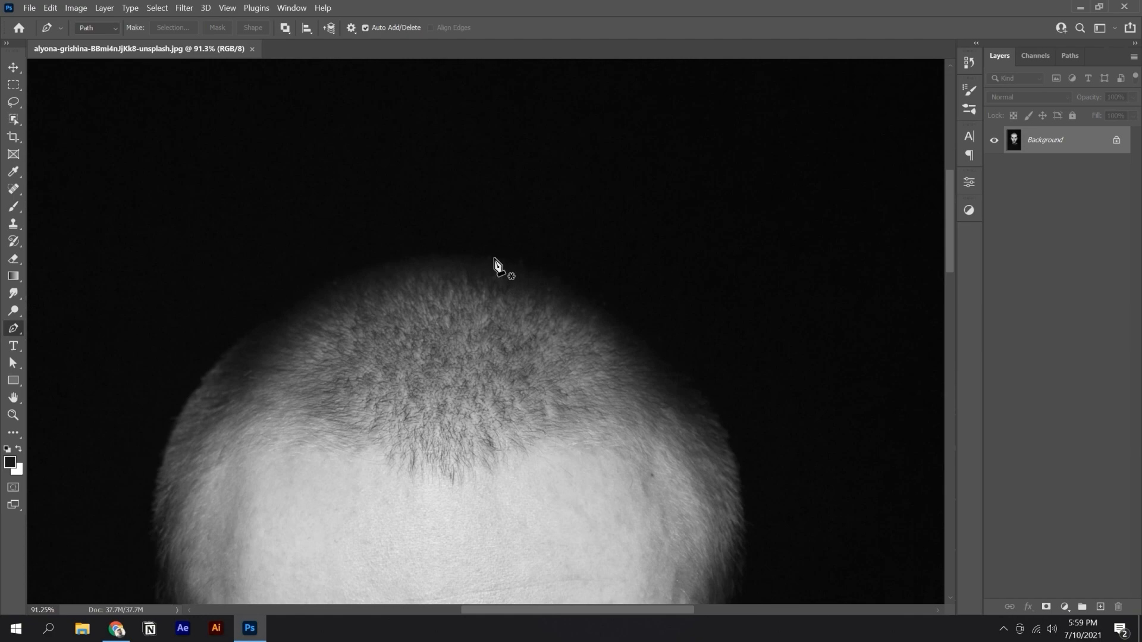
{"action": "left_click", "coordinate": [495, 260]}
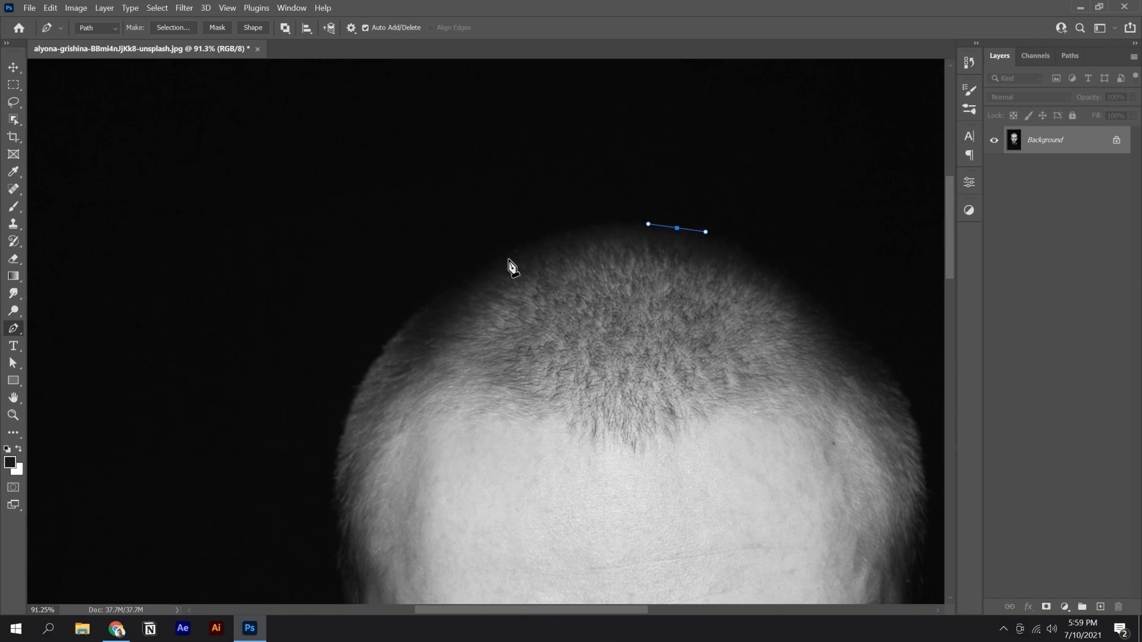
{"action": "left_click", "coordinate": [447, 295]}
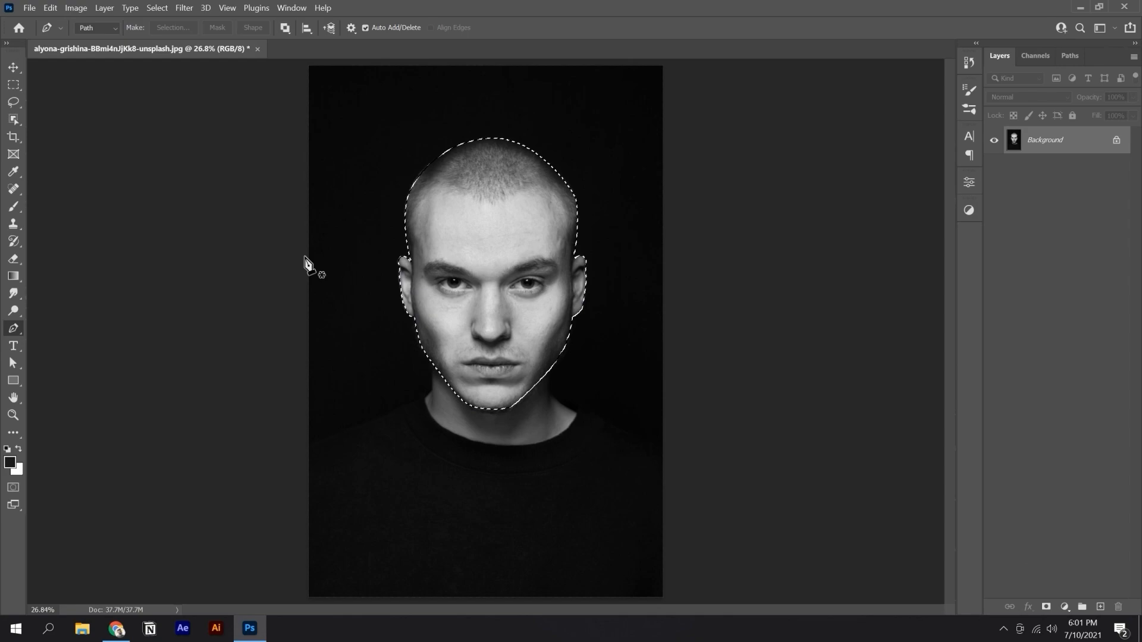
{"action": "left_click", "coordinate": [1045, 606]}
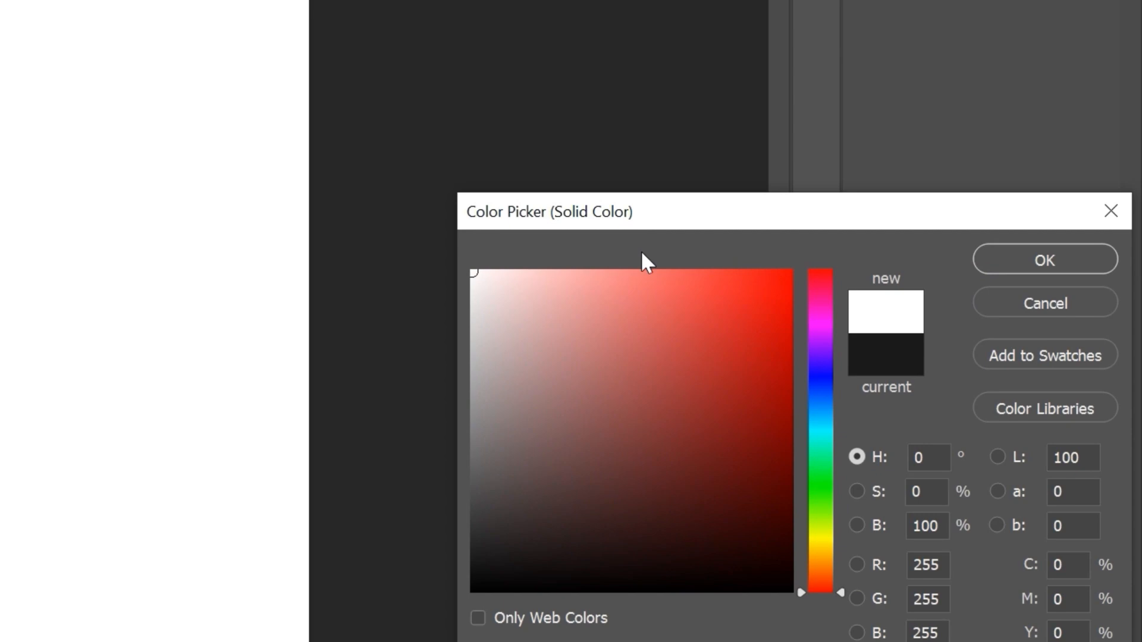
Step: Pick pure white as the solid fill colour
{"action": "left_click", "coordinate": [1044, 259]}
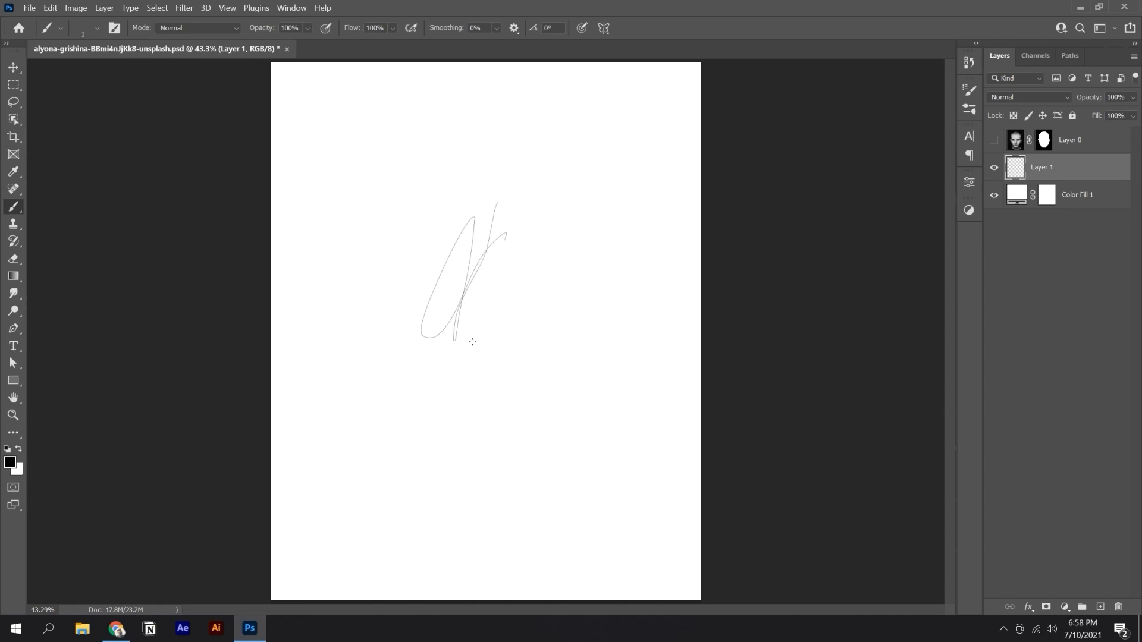
Step: Undo the large test scribble and resize the cluster of curved strokes
{"action": "key", "text": "ctrl+z"}
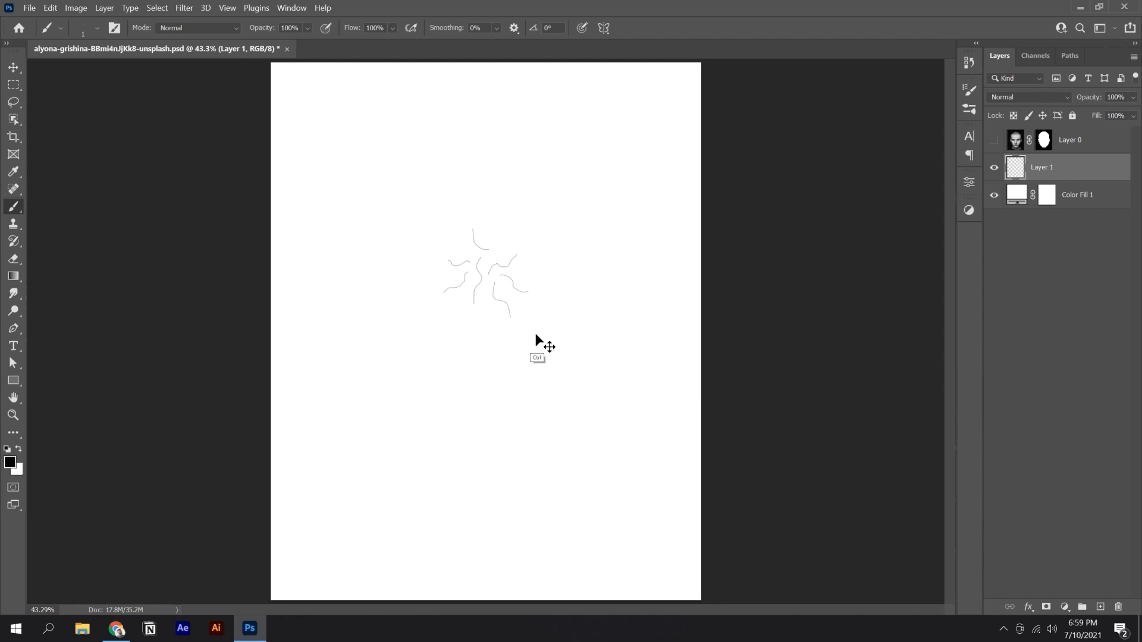
{"action": "key", "text": "ctrl+t"}
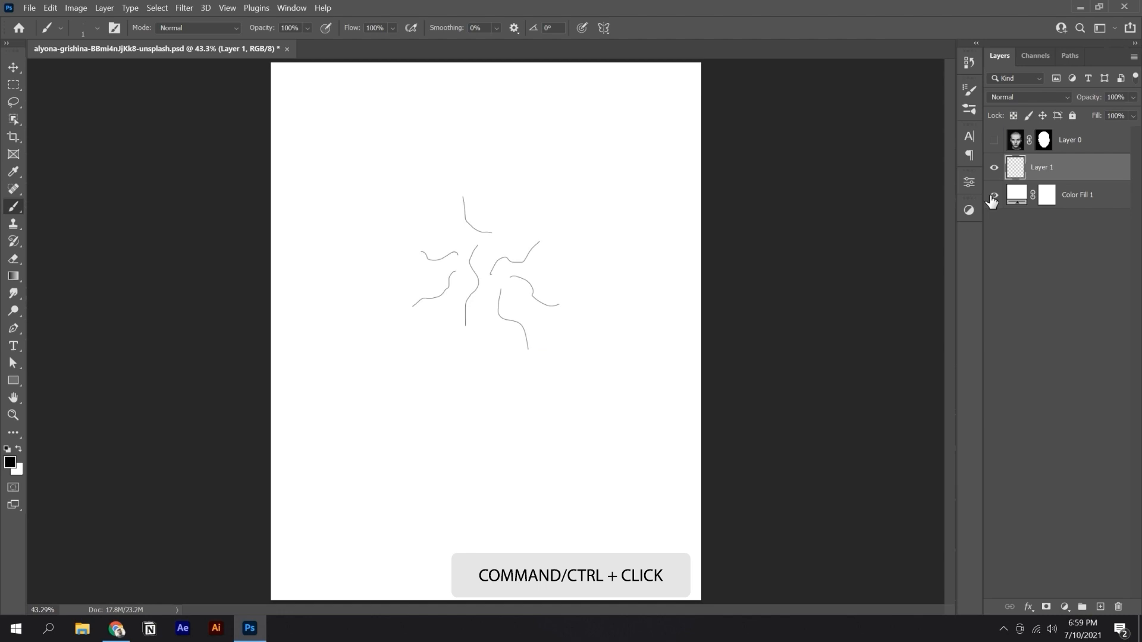
{"action": "left_click", "coordinate": [1014, 167]}
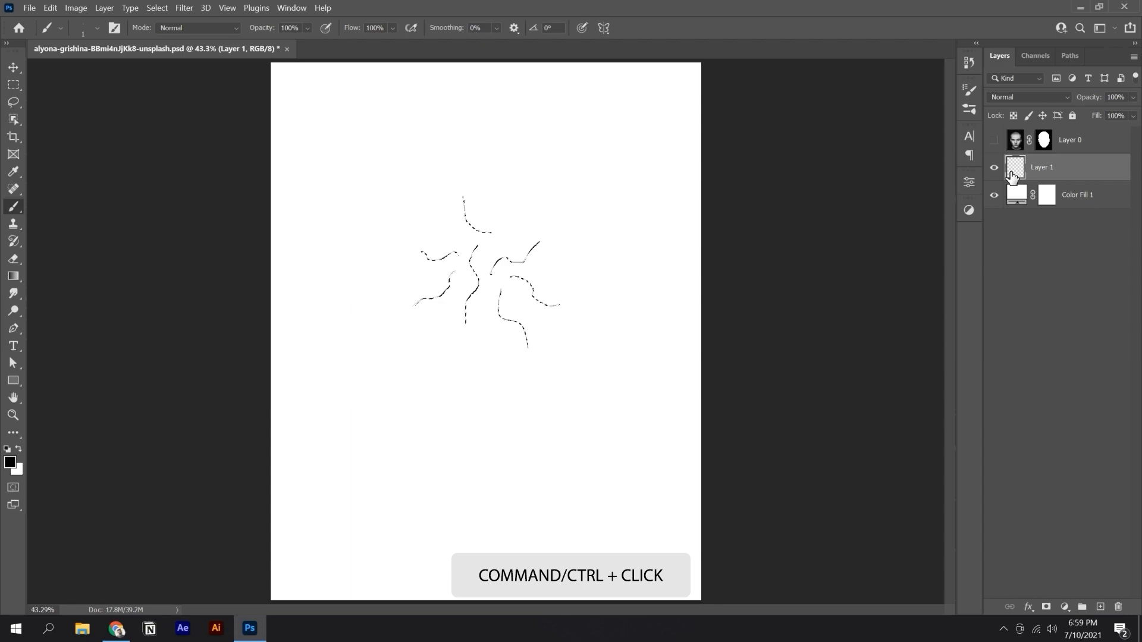
Step: Load the wavy strokes as a selection and save them as a named brush preset
{"action": "left_click", "coordinate": [49, 8]}
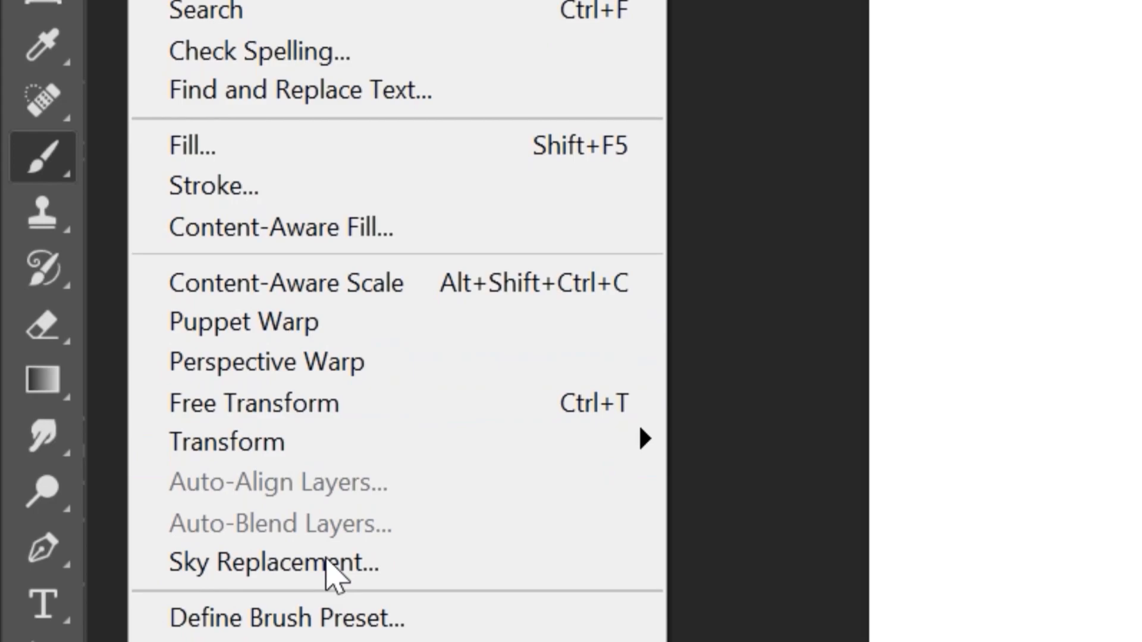
{"action": "left_click", "coordinate": [286, 617]}
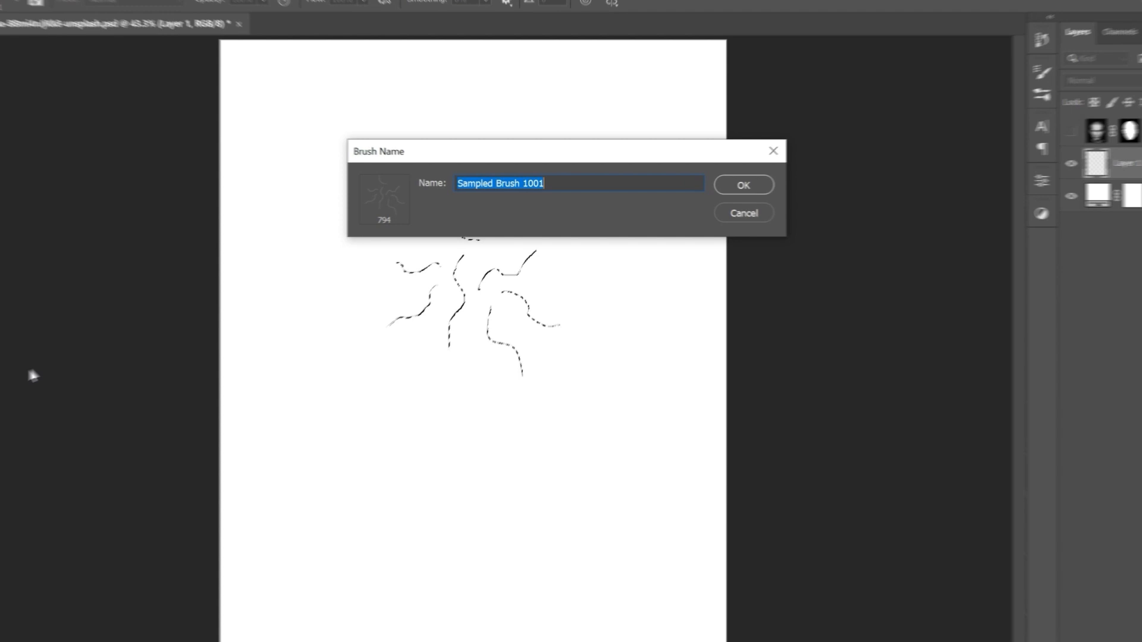
{"action": "left_click", "coordinate": [742, 185]}
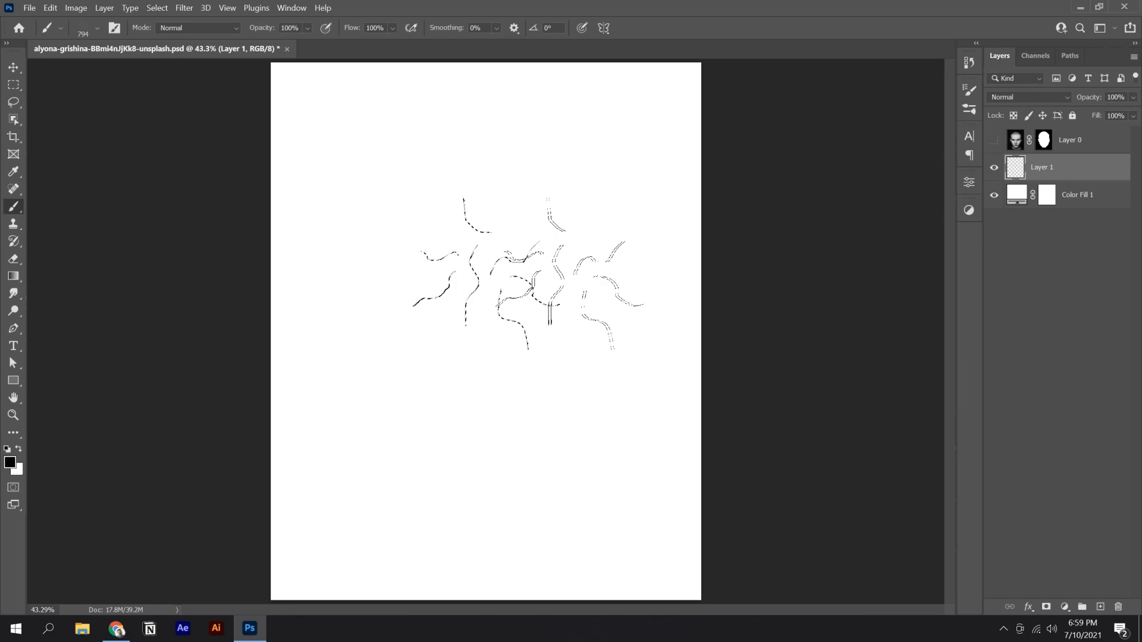
Step: Deselect and delete the test strokes from the stroke layer
{"action": "key", "text": "ctrl+d"}
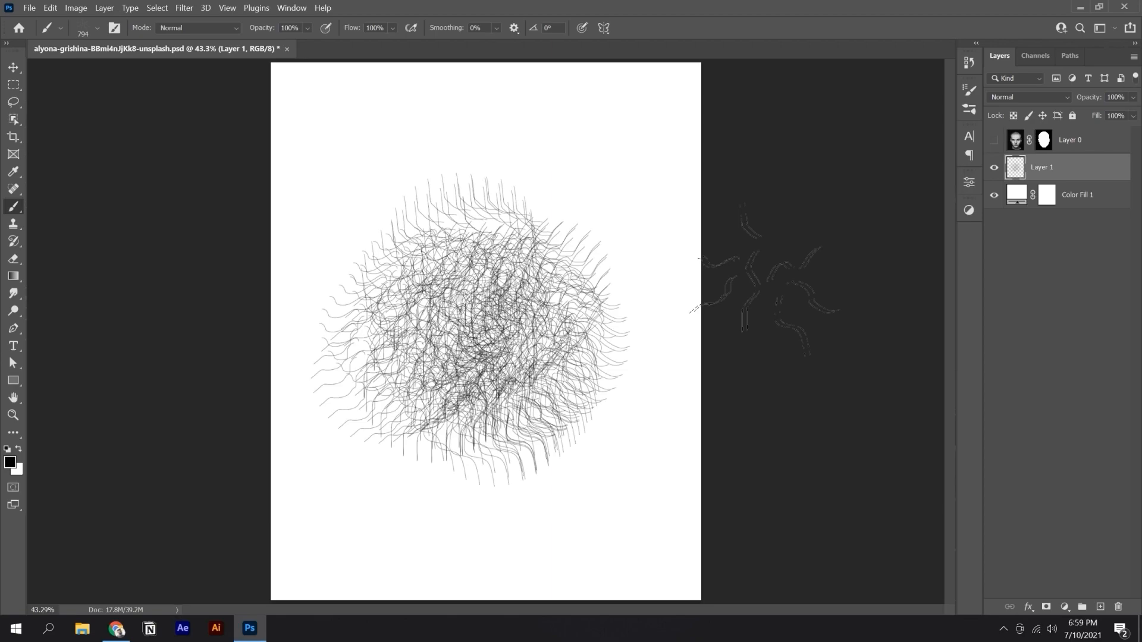
{"action": "key", "text": "delete"}
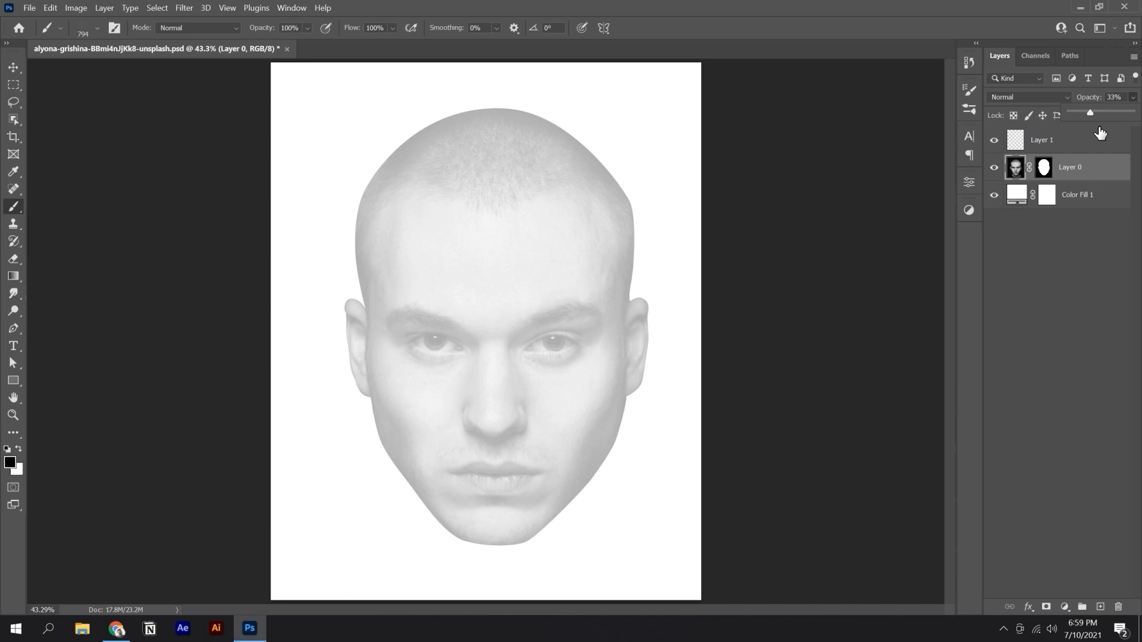
Step: Make the empty stroke layer active for painting
{"action": "left_click", "coordinate": [1041, 139]}
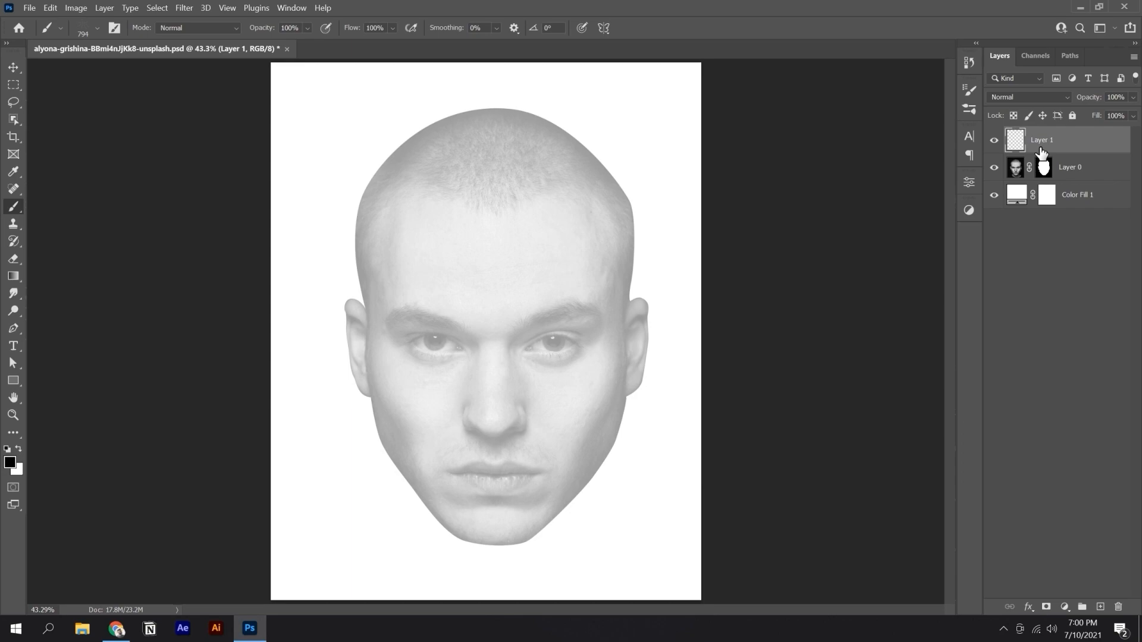
{"action": "left_click", "coordinate": [114, 28]}
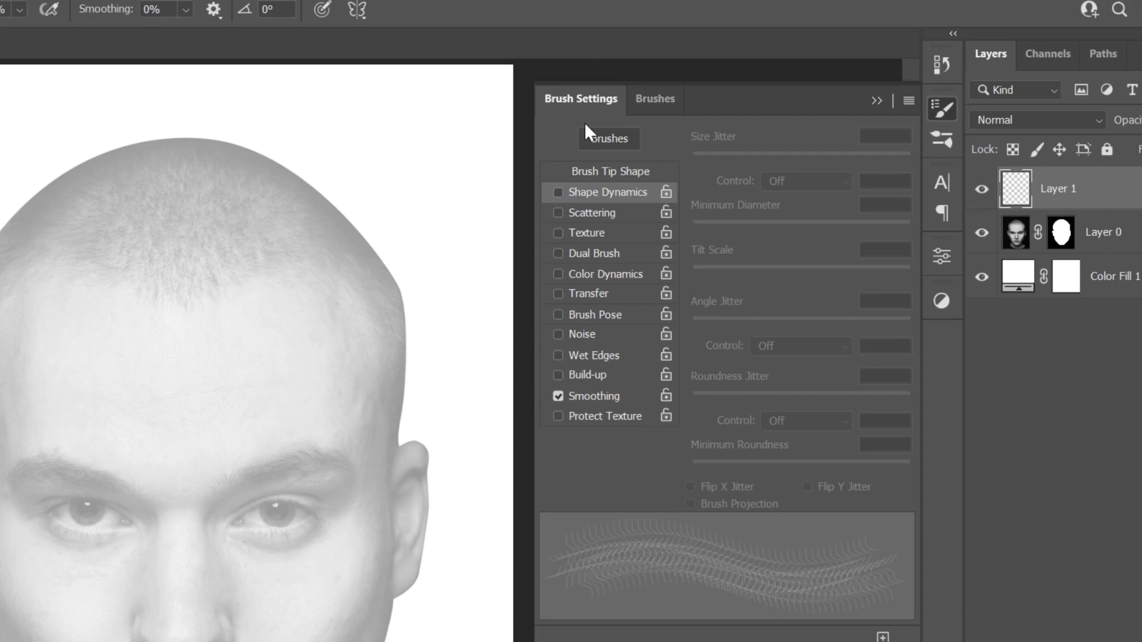
Step: Adjust the wavy brush's tip size and spacing options in Brush Settings
{"action": "left_click", "coordinate": [610, 172]}
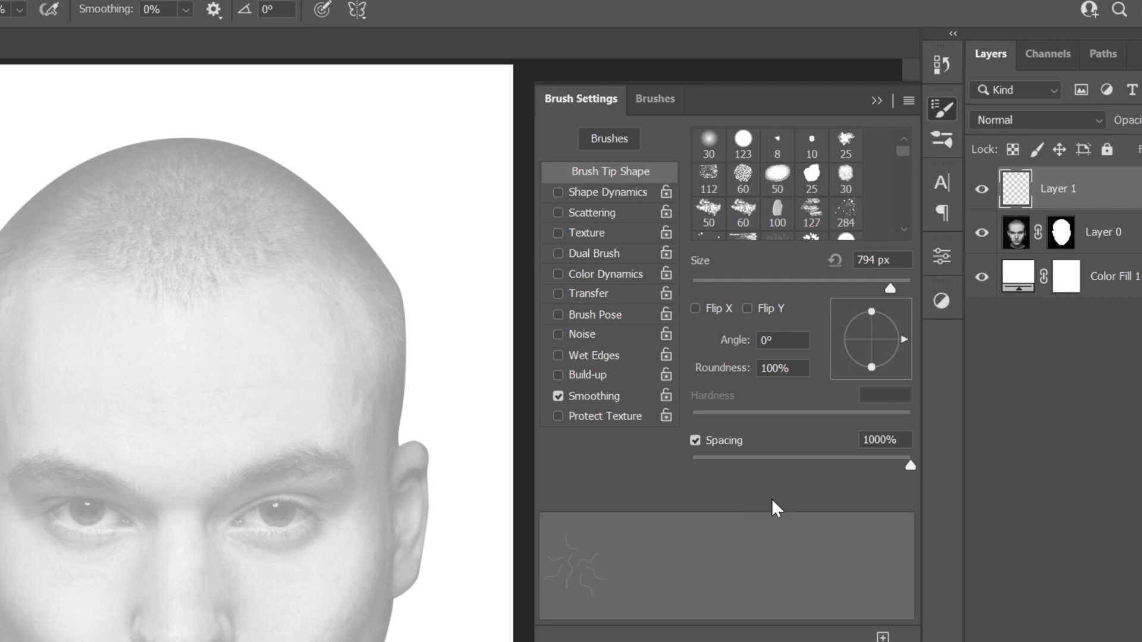
{"action": "left_click", "coordinate": [607, 192]}
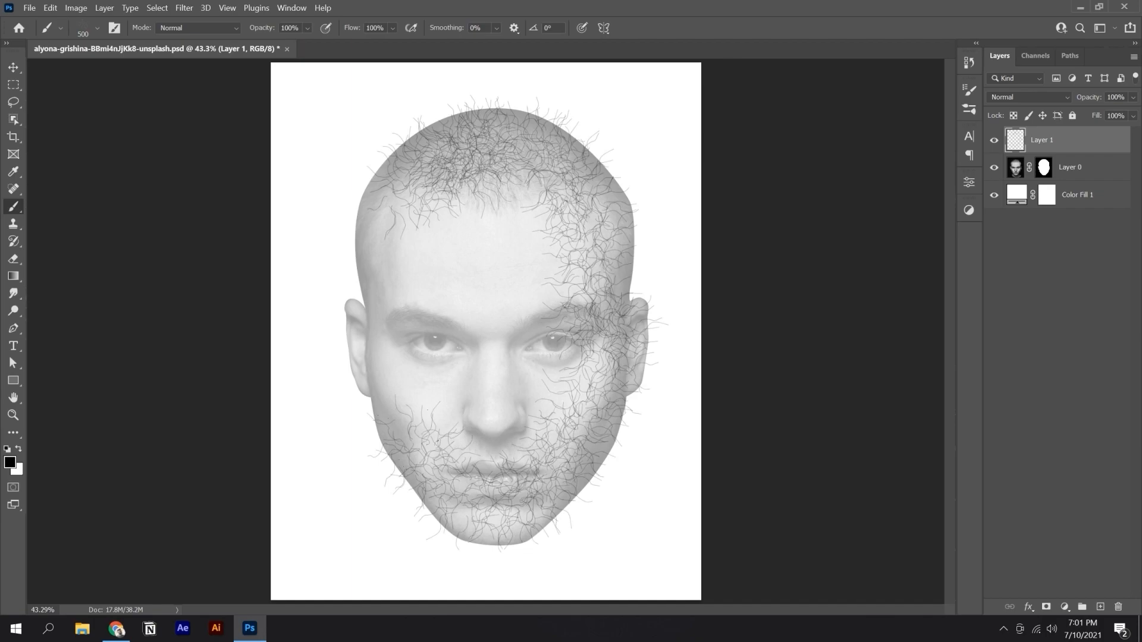
{"action": "left_click", "coordinate": [95, 28]}
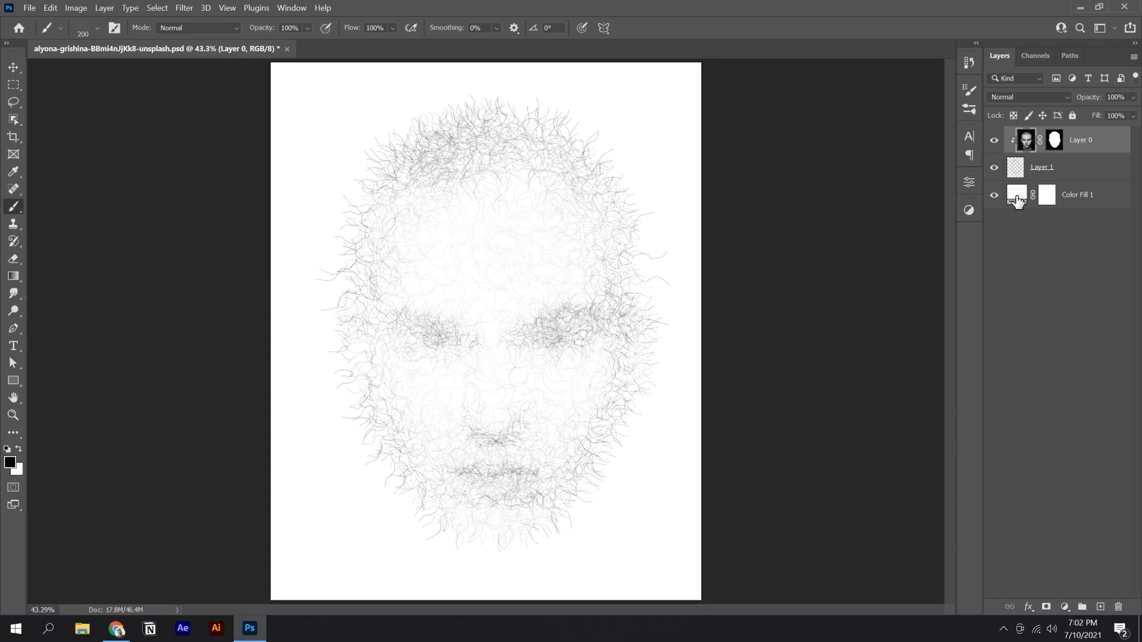
Step: Open the background fill layer's colour to change it to black
{"action": "double_click", "coordinate": [1016, 195]}
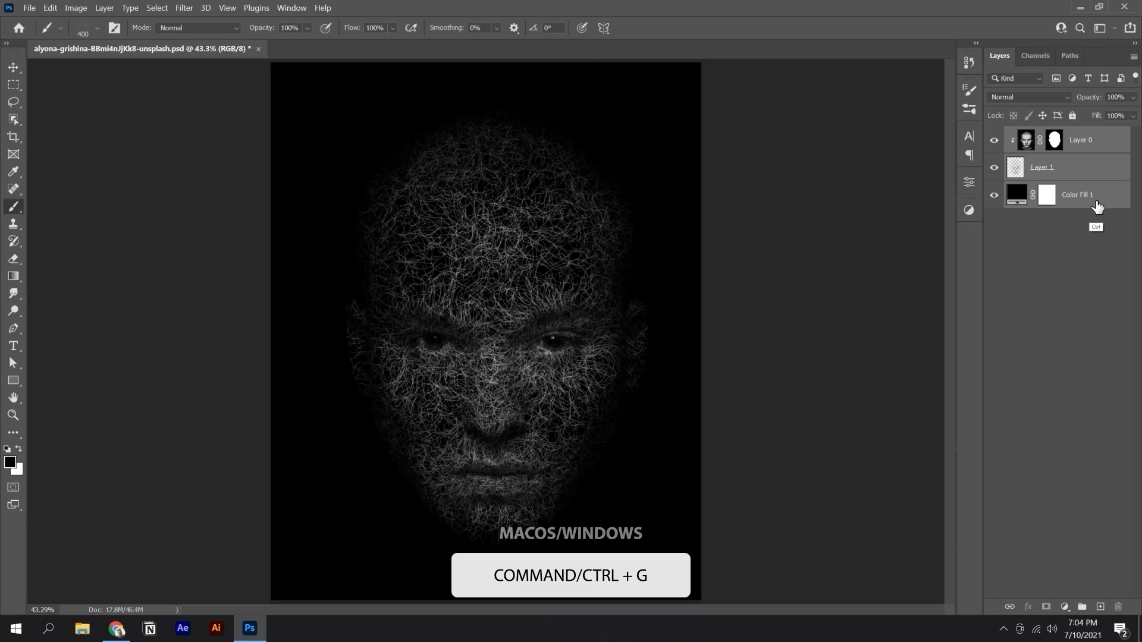
Step: Group the portrait, stroke and background layers together
{"action": "key", "text": "ctrl+g"}
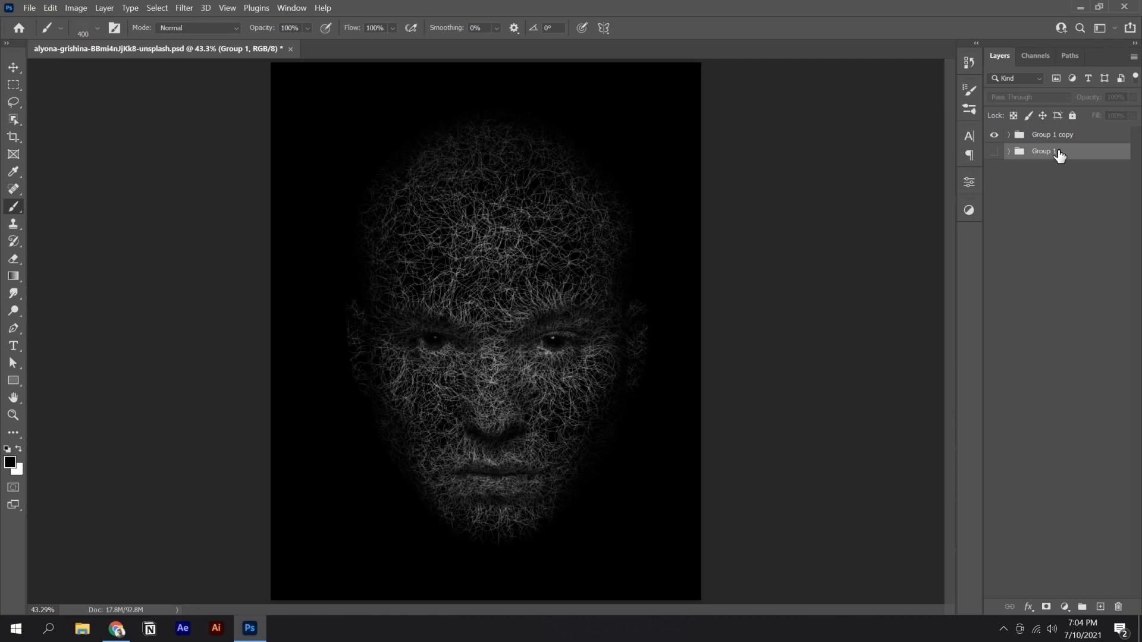
Step: Convert Group 1 copy into a smart object
{"action": "right_click", "coordinate": [1052, 134]}
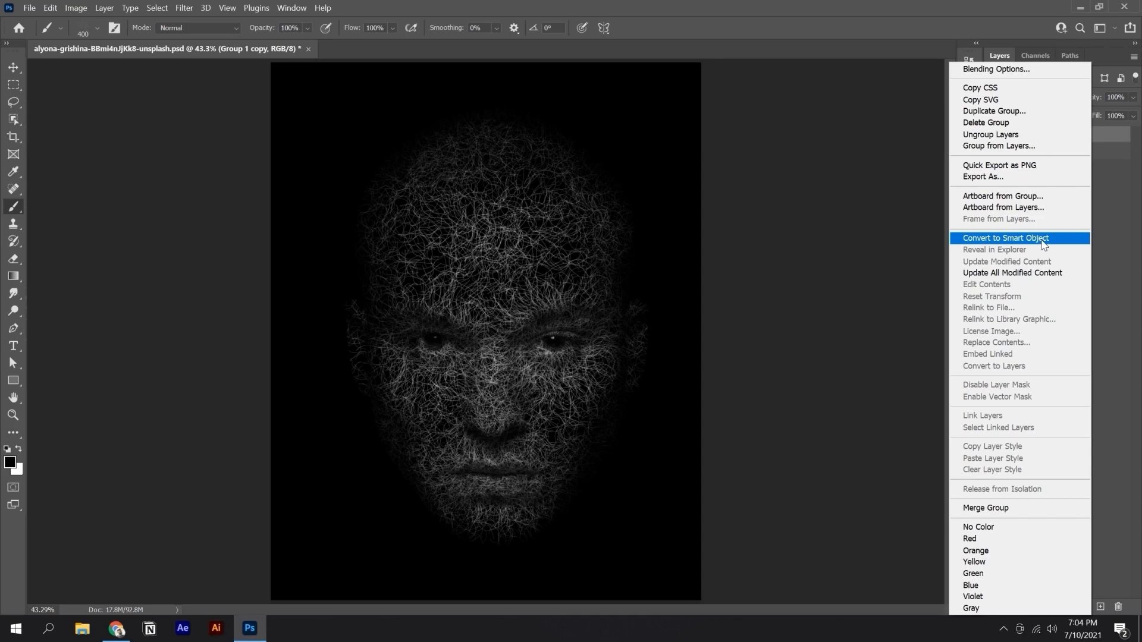
{"action": "left_click", "coordinate": [1005, 238]}
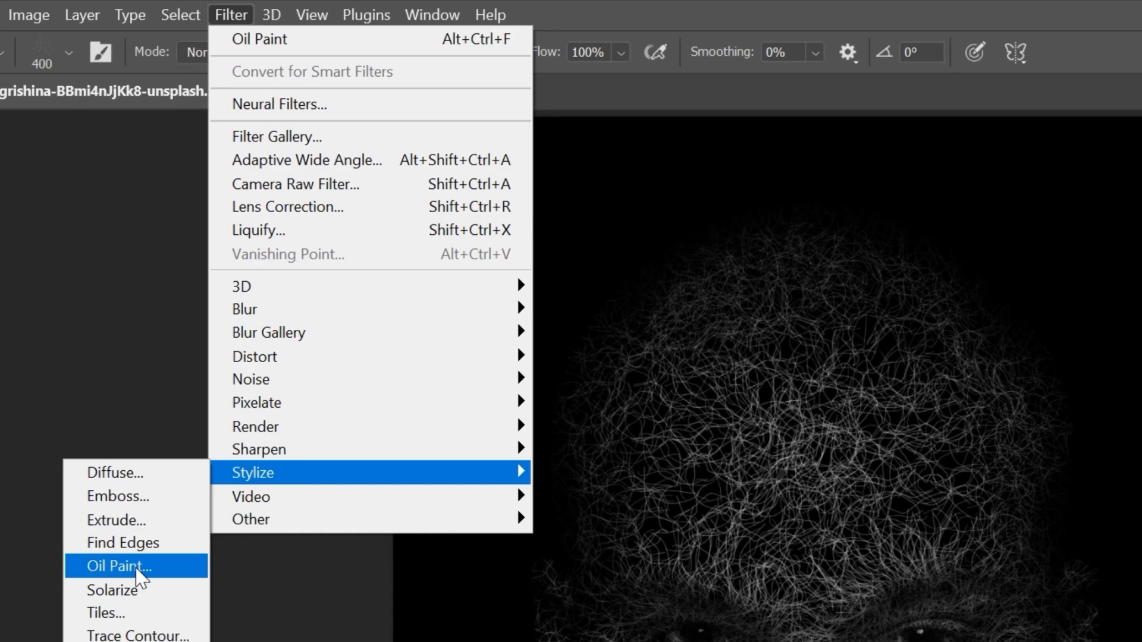
Step: Apply Oil Paint (Stylization 10, Cleanliness 10, Scale 0.1, Bristle 0) and toggle the original group's visibility
{"action": "left_click", "coordinate": [119, 567]}
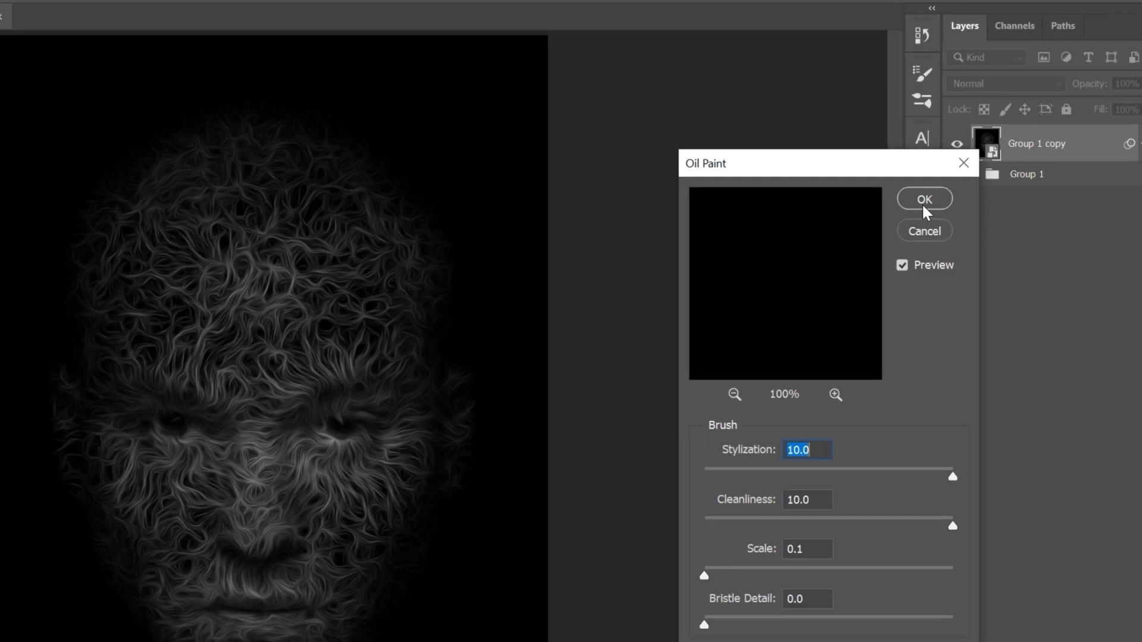
{"action": "left_click", "coordinate": [924, 198]}
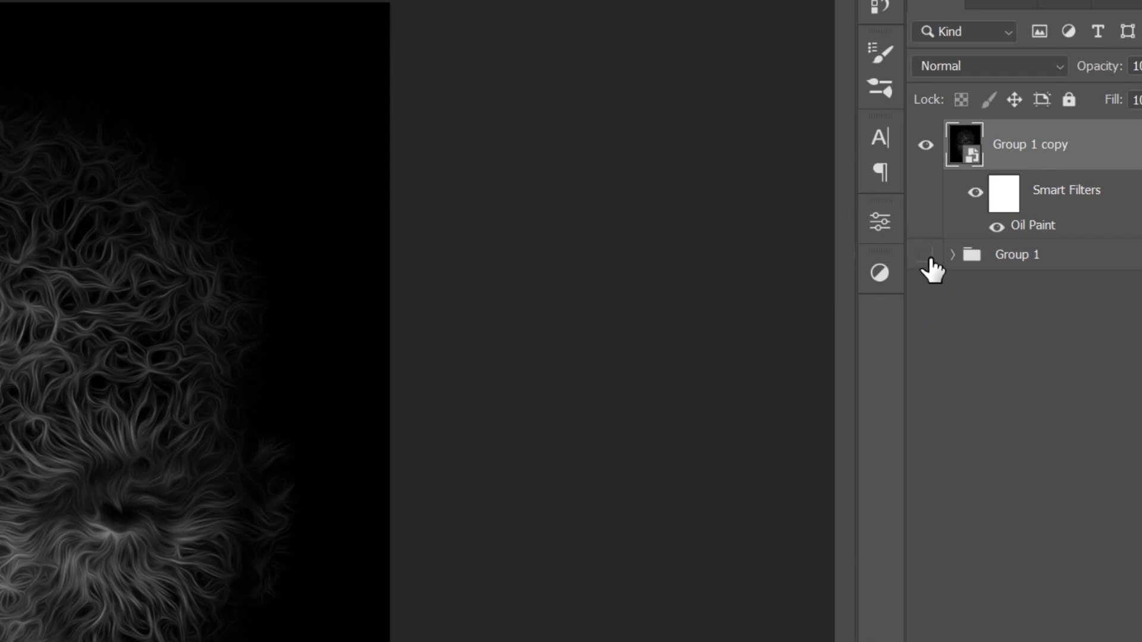
{"action": "left_click", "coordinate": [951, 253]}
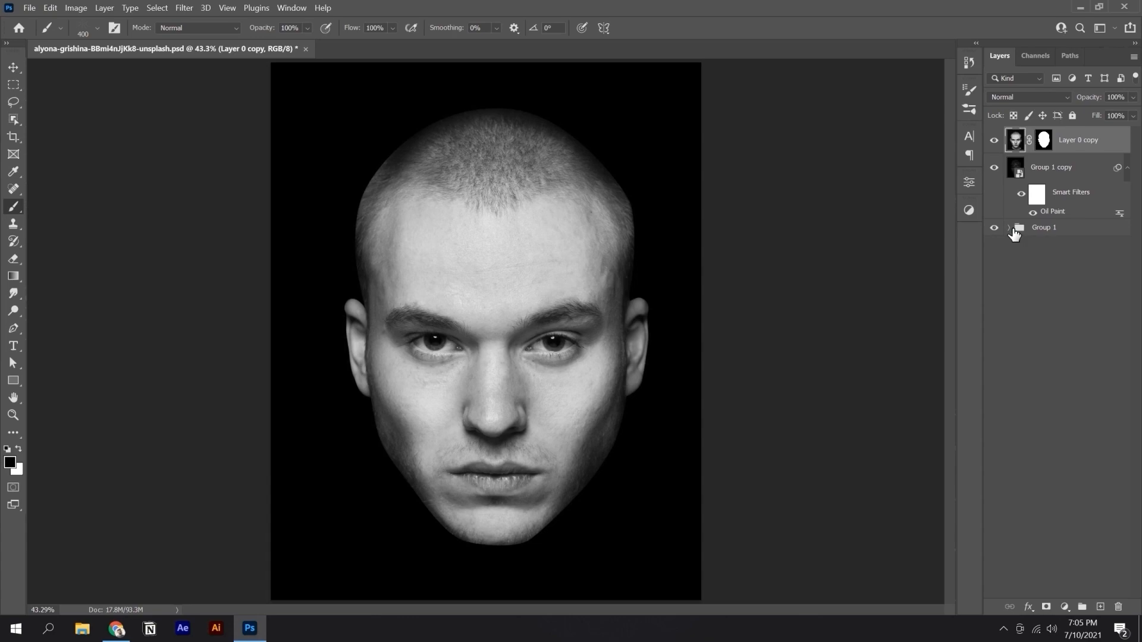
Step: Try Multiply on Layer 0 copy, then set its blend mode to Overlay
{"action": "left_click", "coordinate": [1027, 96]}
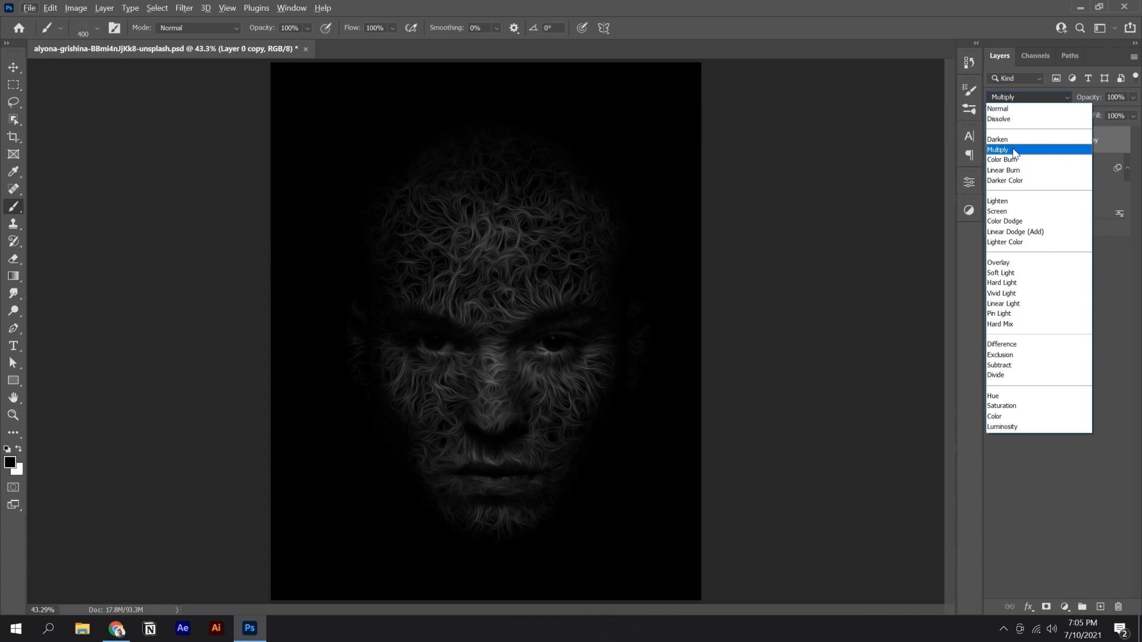
{"action": "left_click", "coordinate": [1001, 149]}
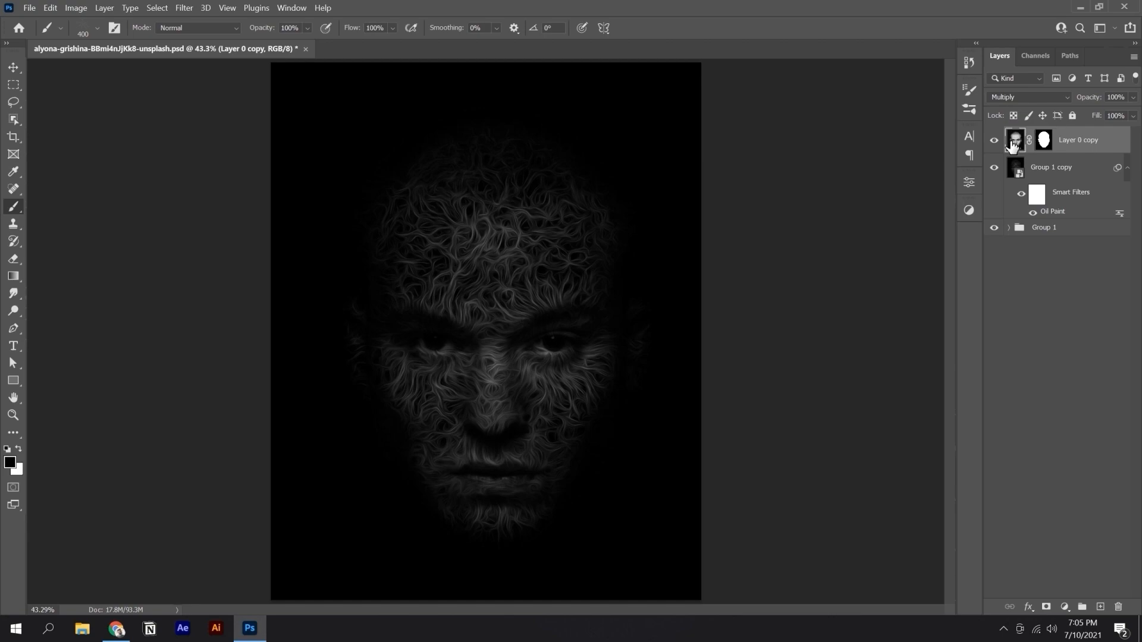
{"action": "left_click", "coordinate": [1027, 97]}
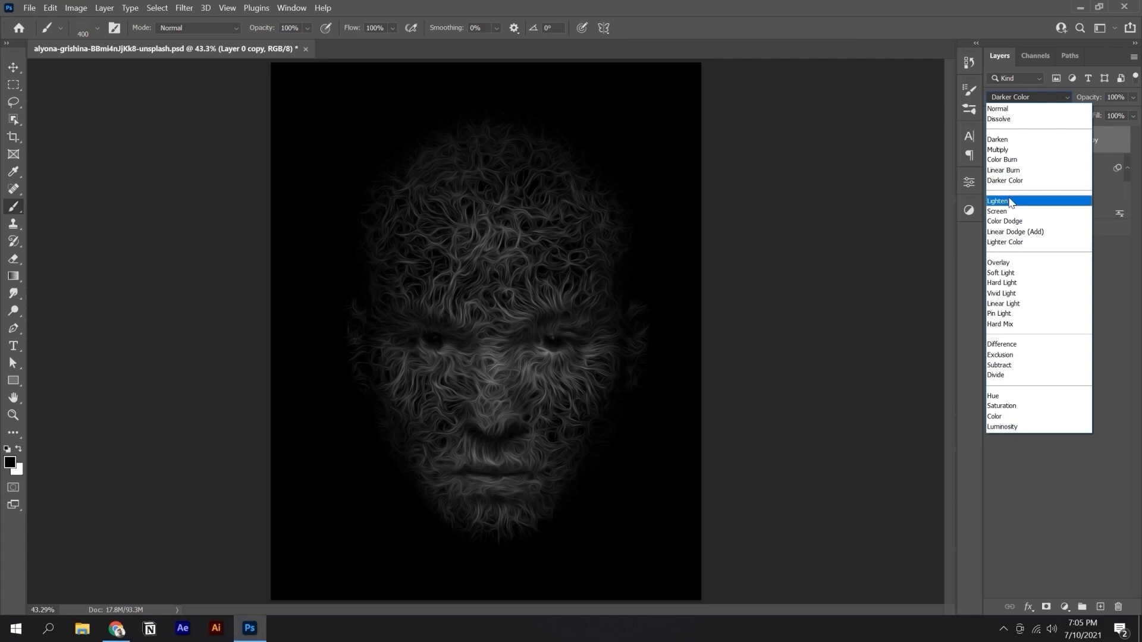
{"action": "left_click", "coordinate": [998, 262]}
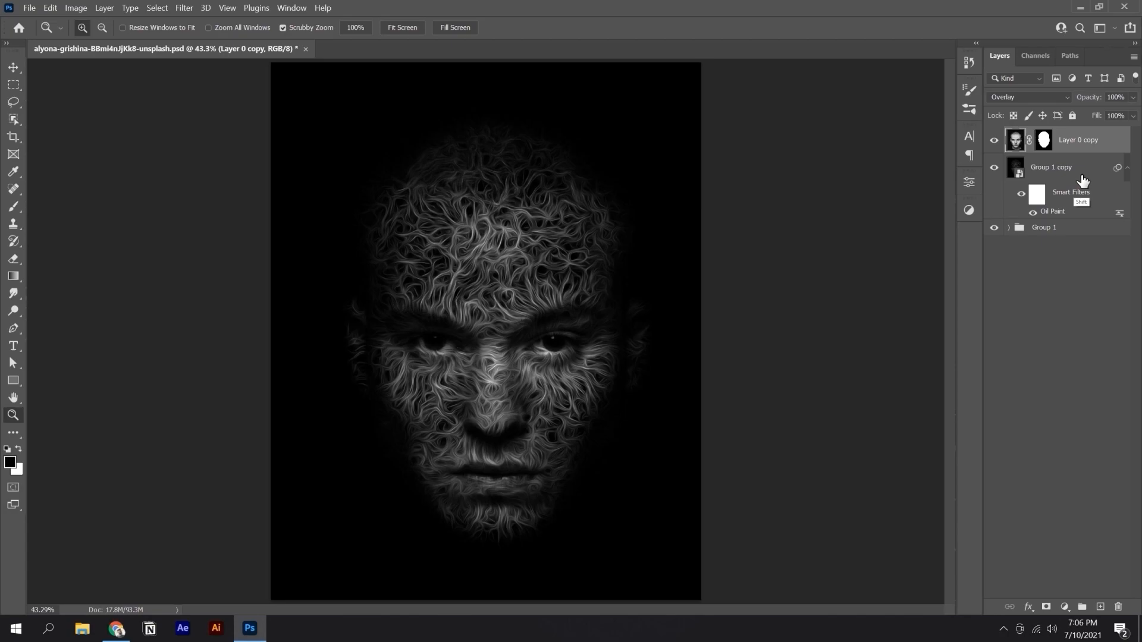
Step: Group the face and stroke layers into Group 2 with Ctrl+G
{"action": "key", "text": "ctrl+g"}
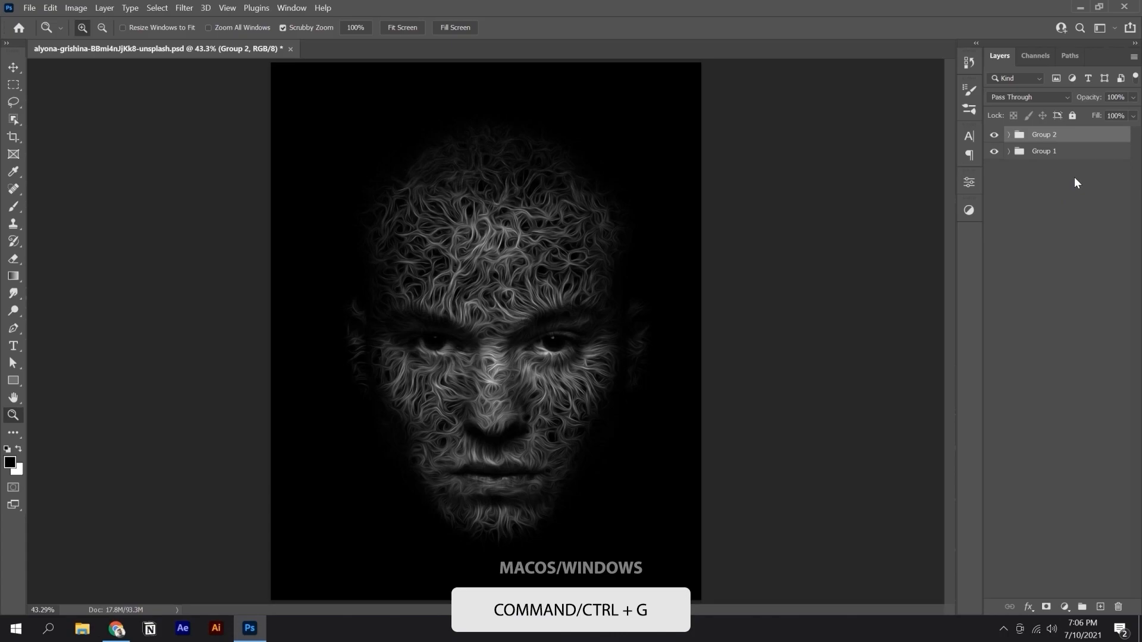
{"action": "left_click", "coordinate": [1063, 606]}
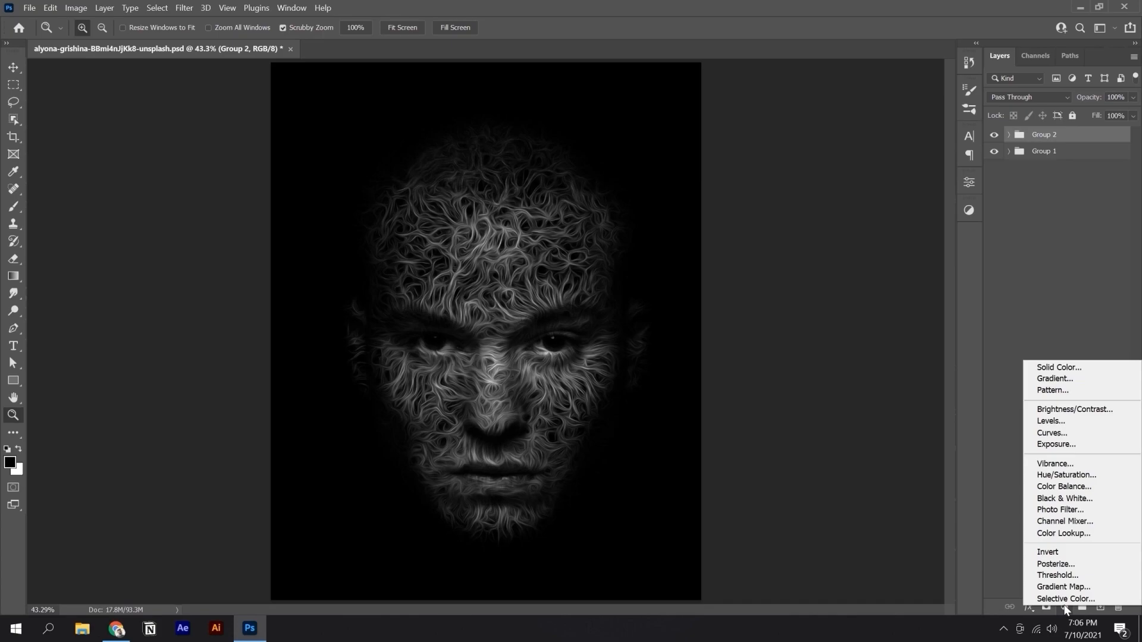
Step: Add a Gradient Map with black and red stops to tint the strokes
{"action": "left_click", "coordinate": [1062, 586]}
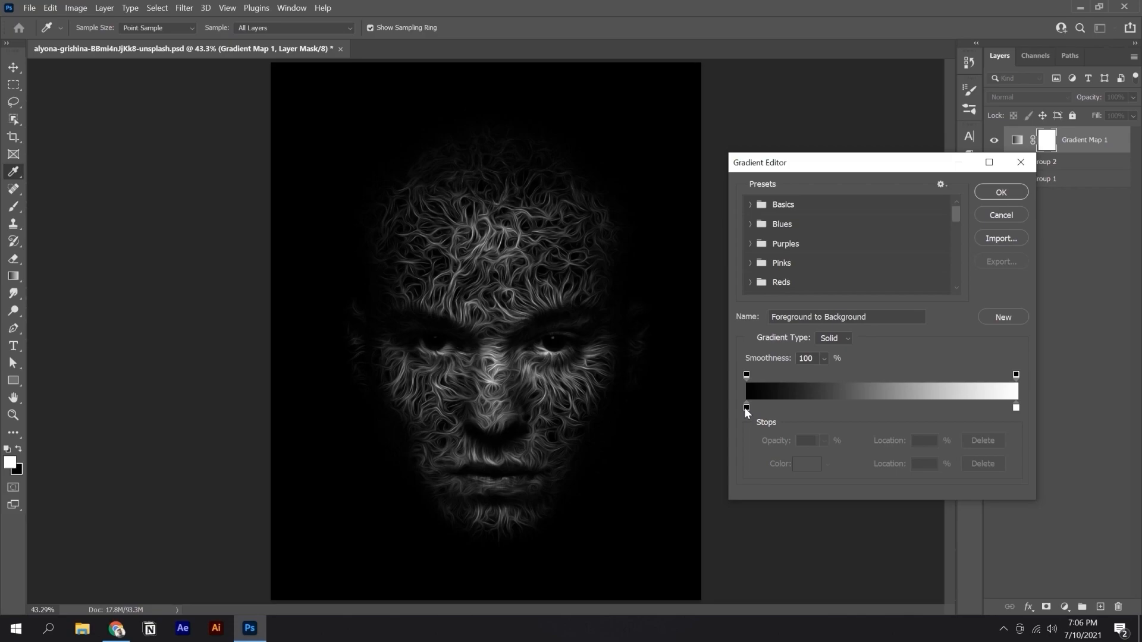
{"action": "left_click", "coordinate": [746, 408]}
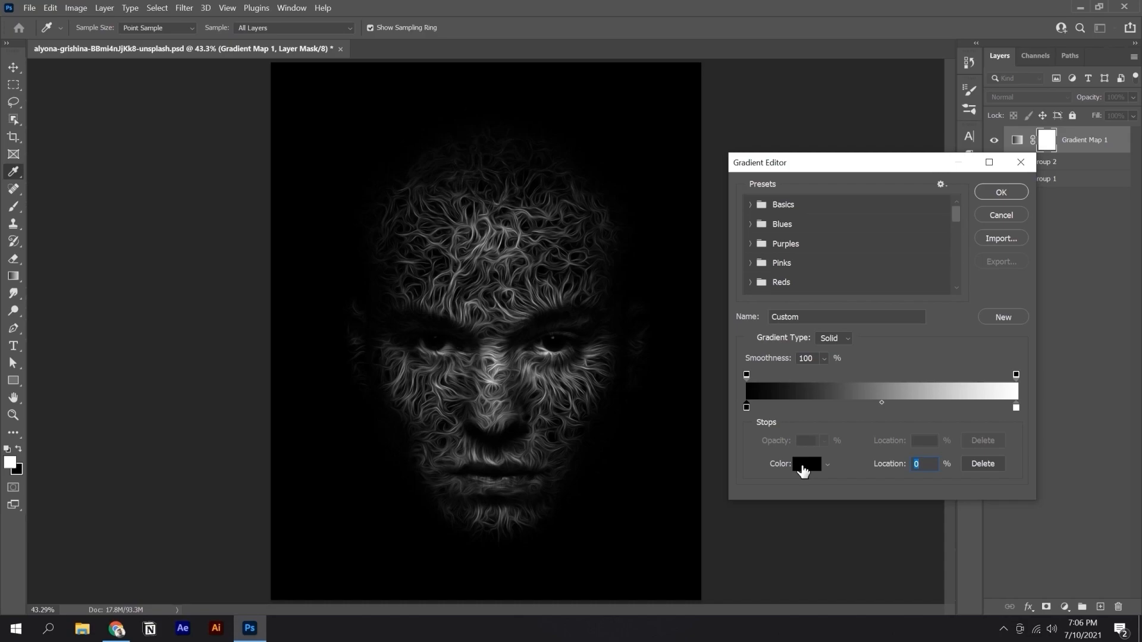
{"action": "mouse_move", "coordinate": [1018, 415]}
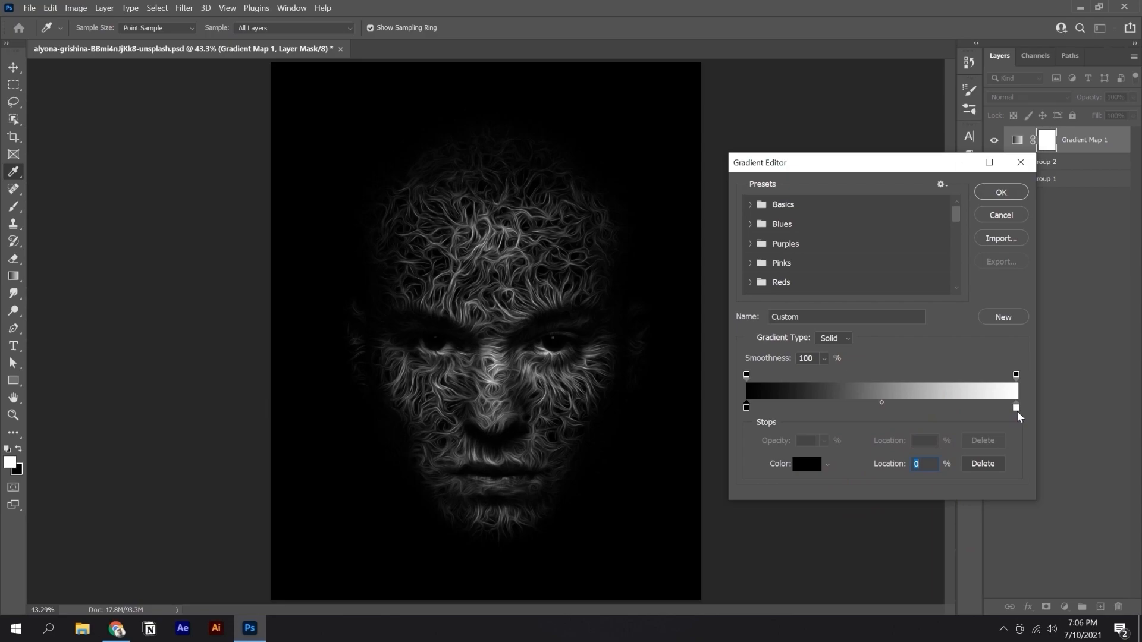
{"action": "left_click", "coordinate": [805, 464]}
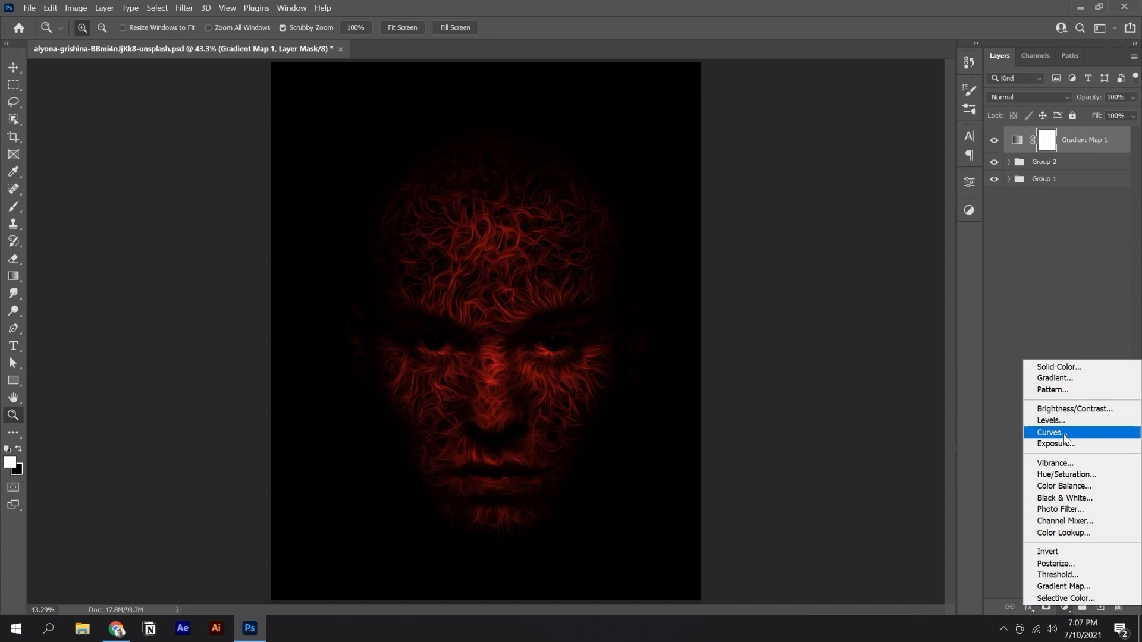
Step: Add a Curves adjustment lifting the midtones to brighten the red strokes
{"action": "left_click", "coordinate": [1049, 431]}
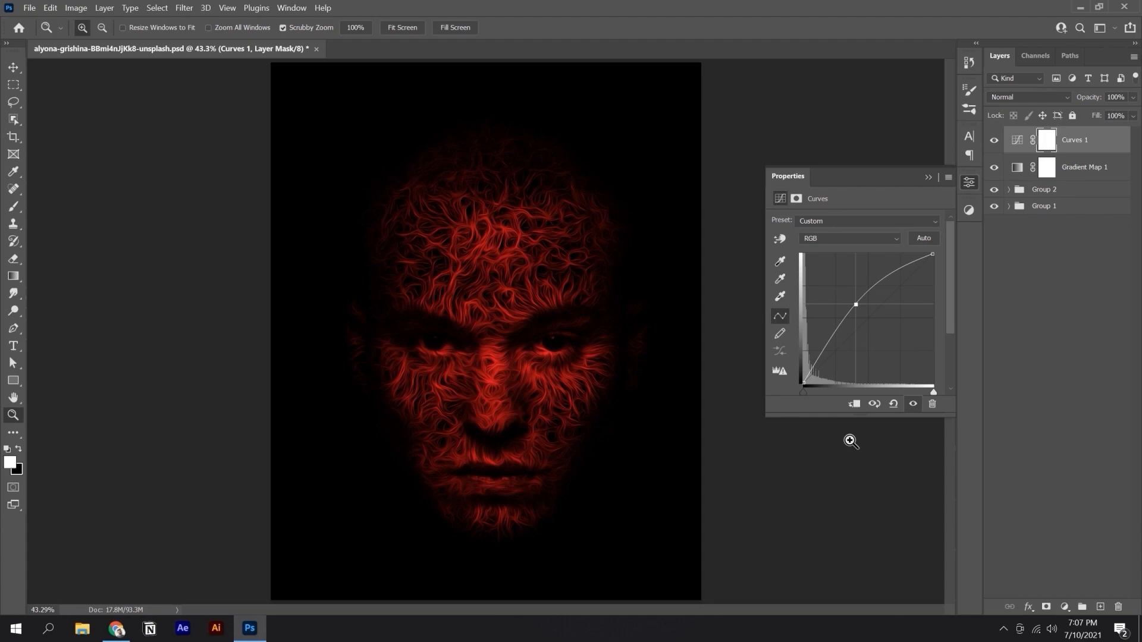
{"action": "left_click", "coordinate": [29, 7]}
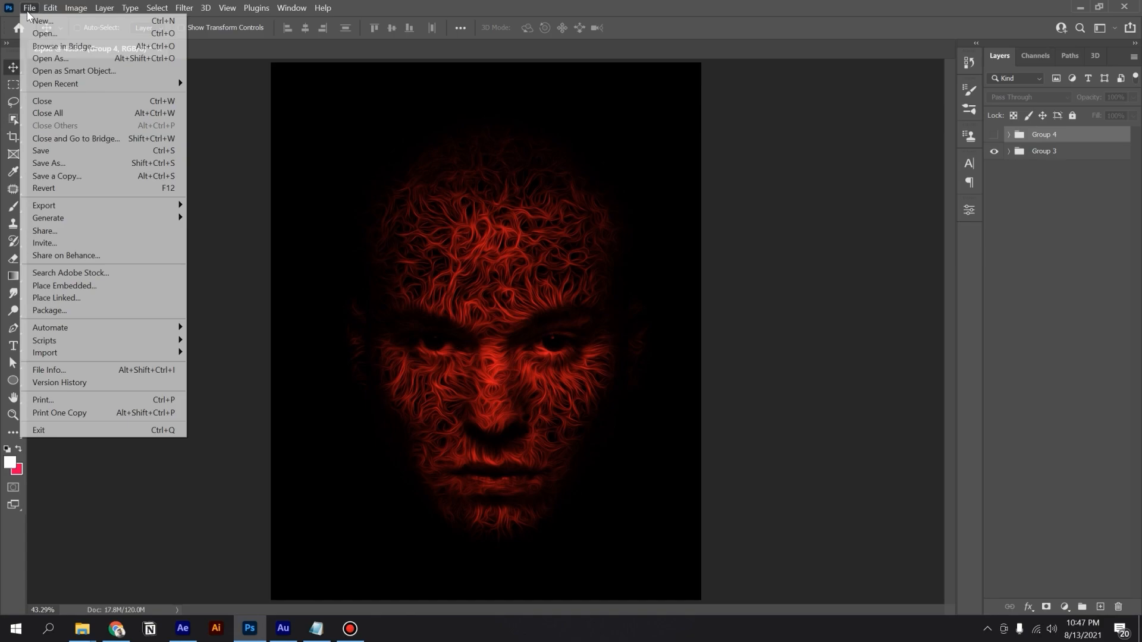
Step: Save As into Documents > course with the file name 'name project'
{"action": "left_click", "coordinate": [49, 163]}
{"action": "type", "text": "name project"}
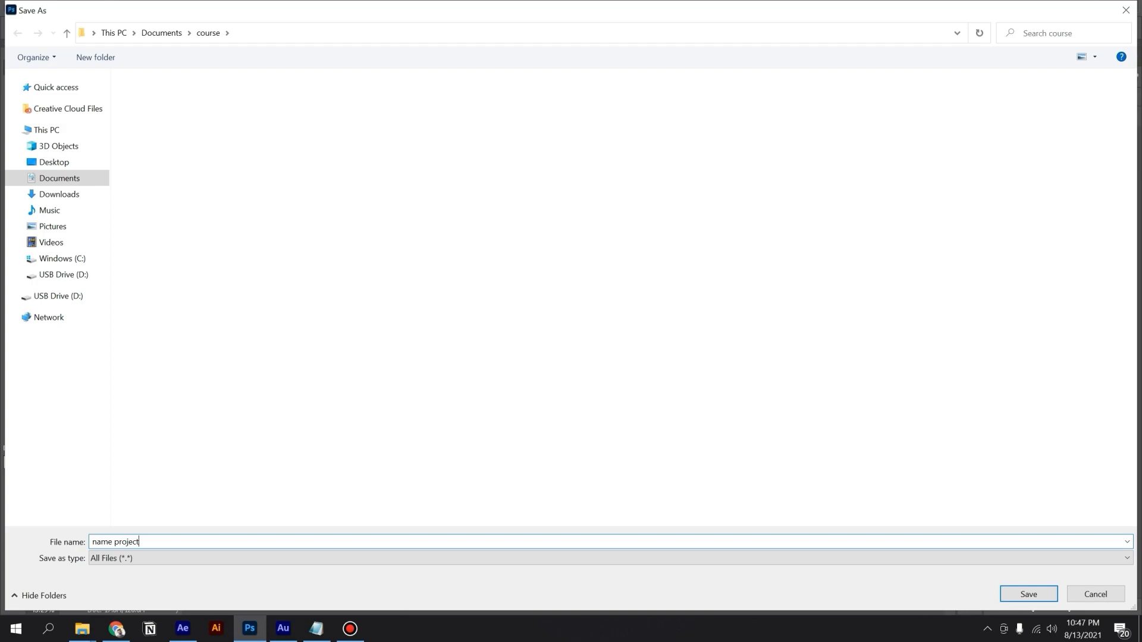
{"action": "left_click", "coordinate": [1028, 593]}
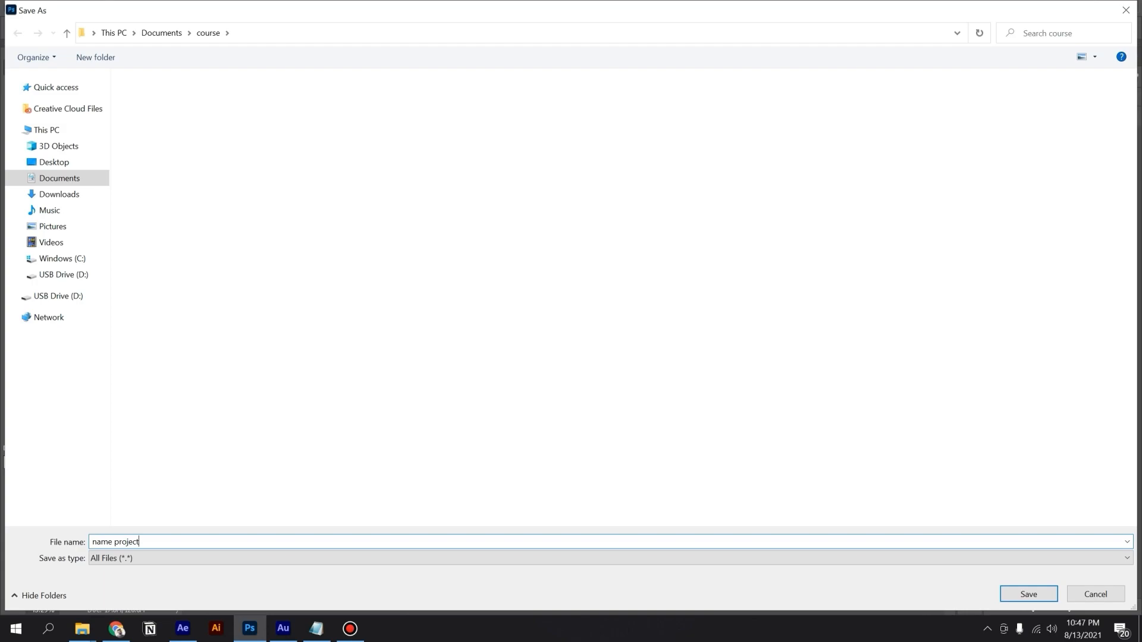